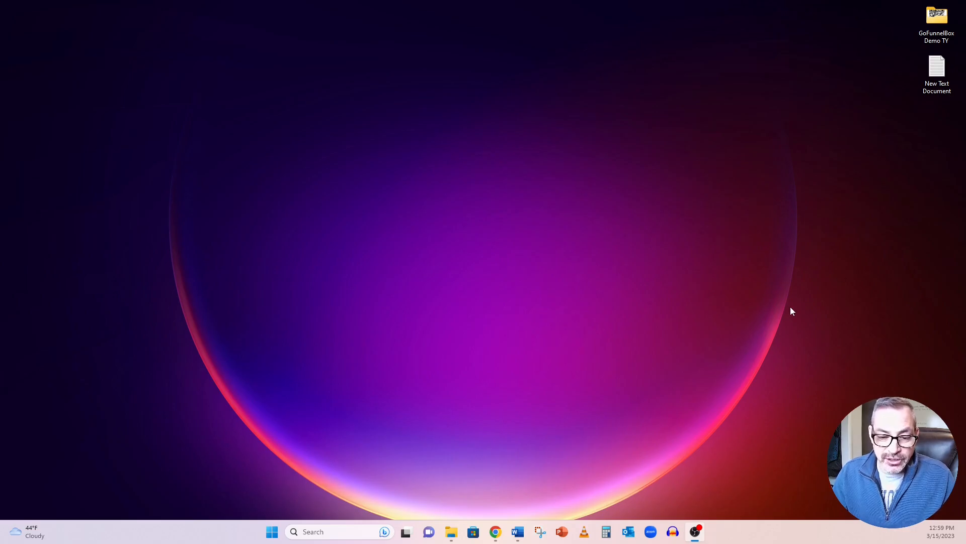
- Bring up the audiomav 'Audacity De-Esser Plugin' article in Chrome
click(495, 532)
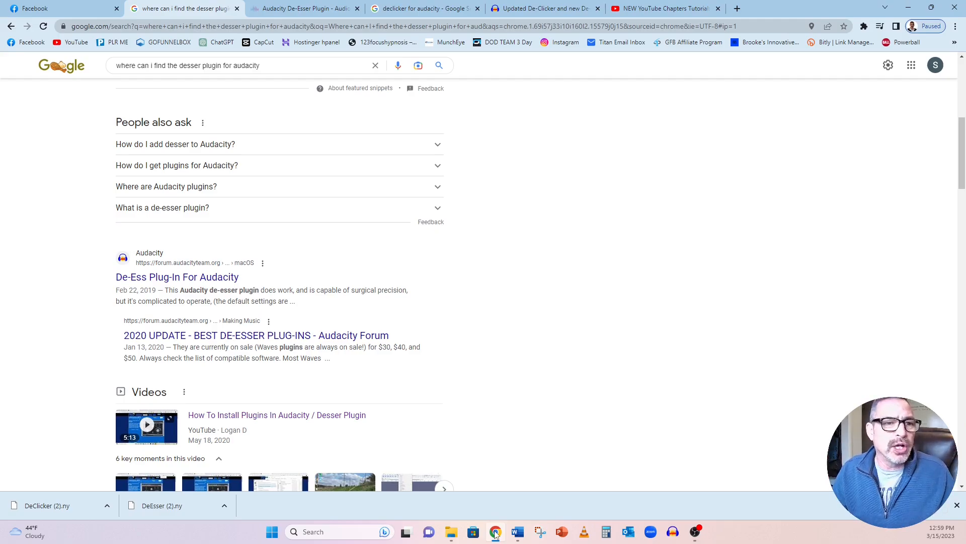
mouse_move(764, 160)
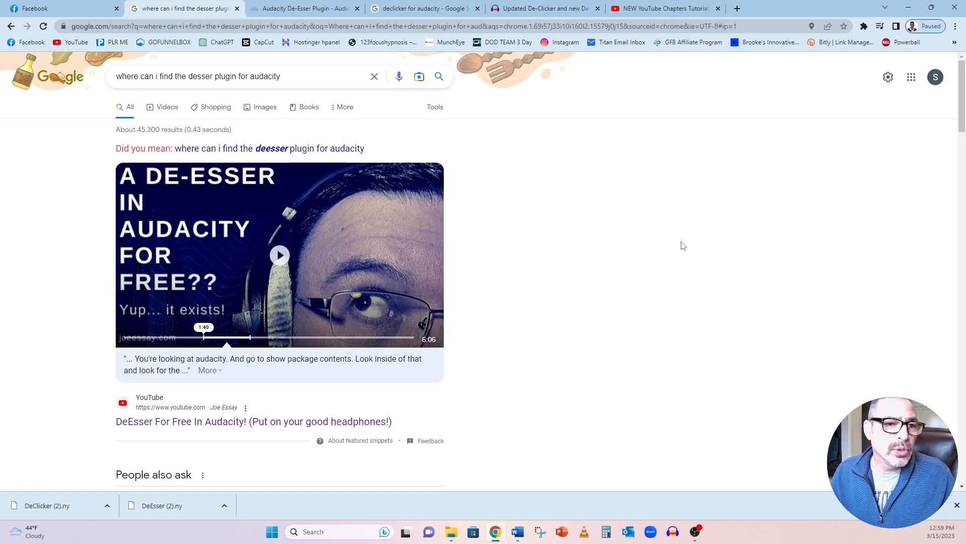
mouse_move(660, 231)
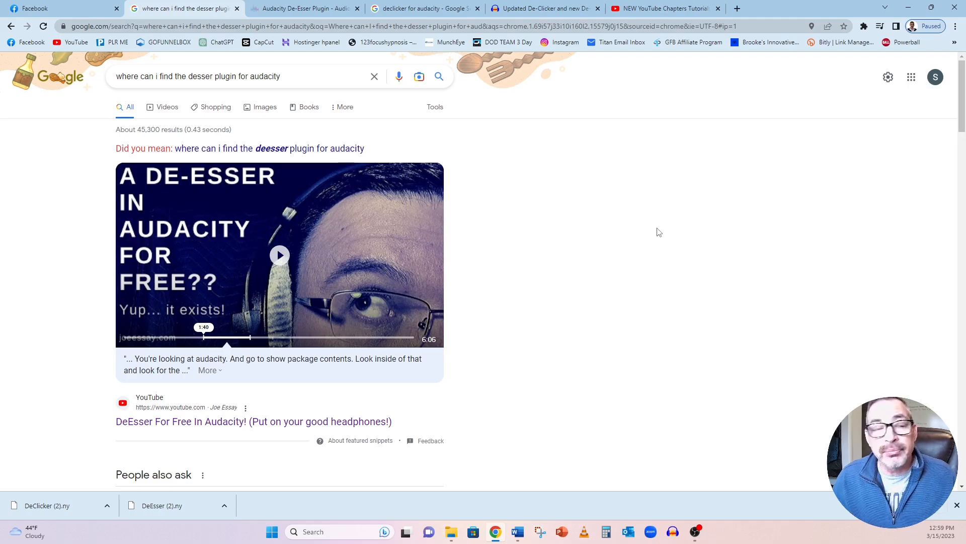
mouse_move(118, 92)
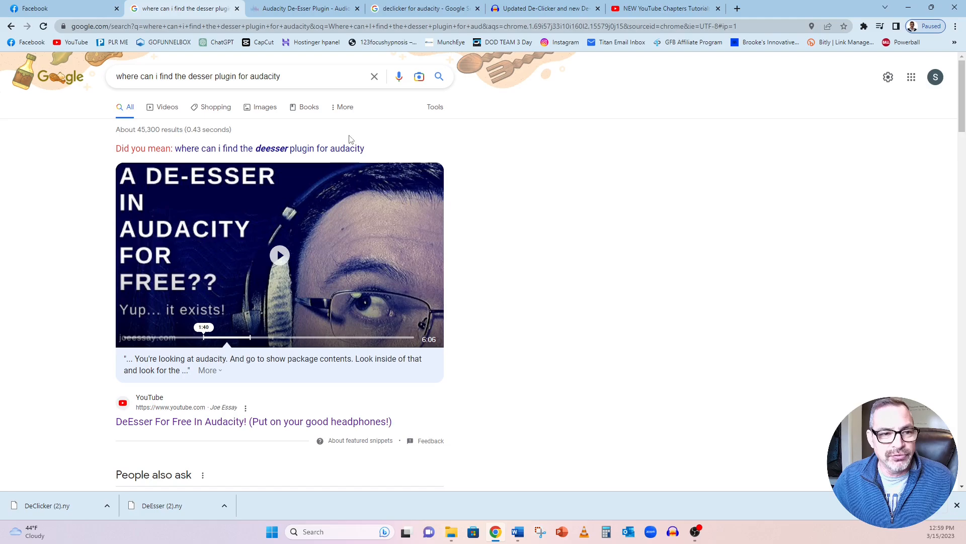
click(302, 8)
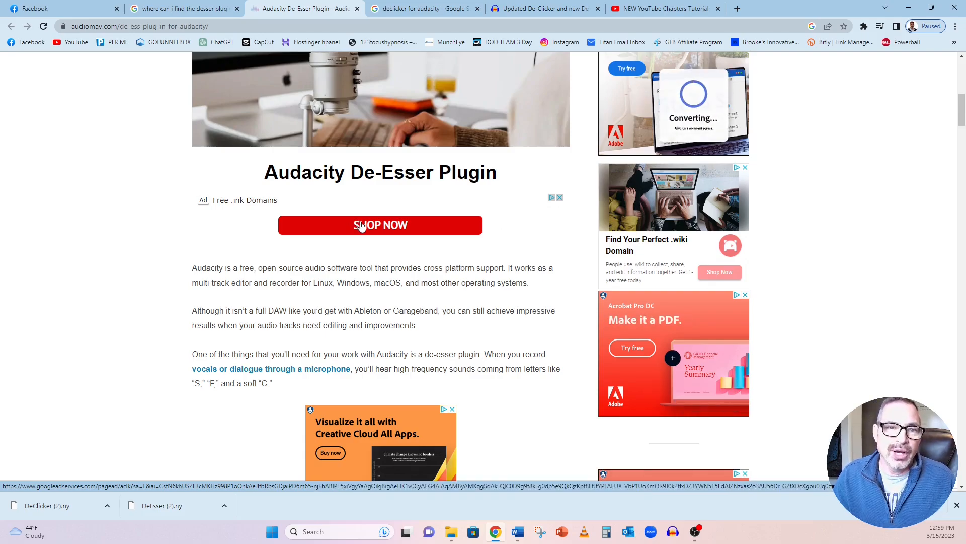
- From the declicker search results, reach the forum post and download DeEsser.ny
click(424, 8)
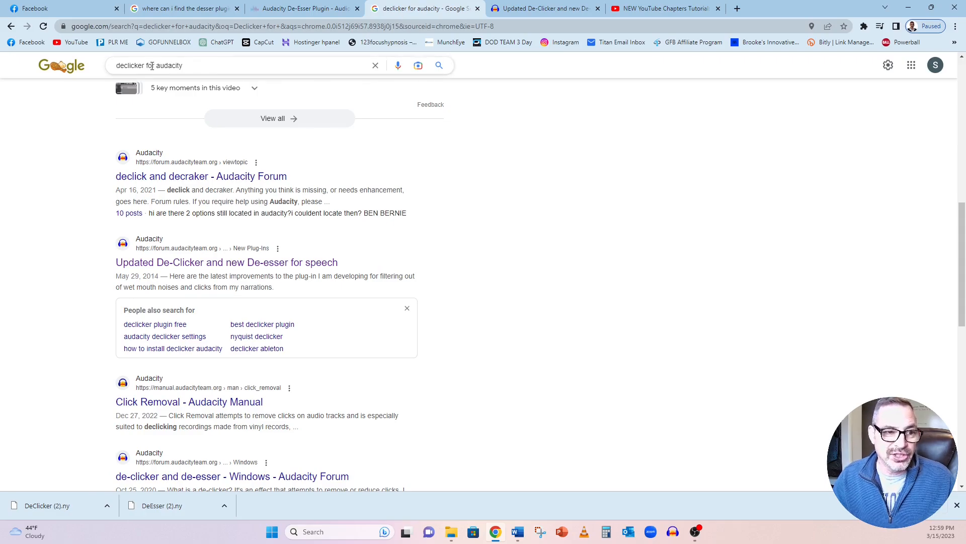
click(543, 8)
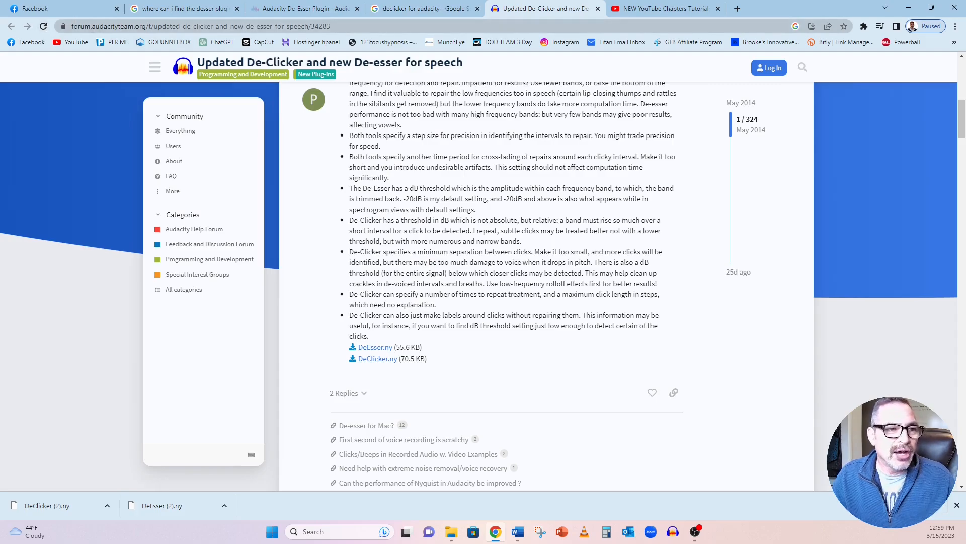
mouse_move(314, 215)
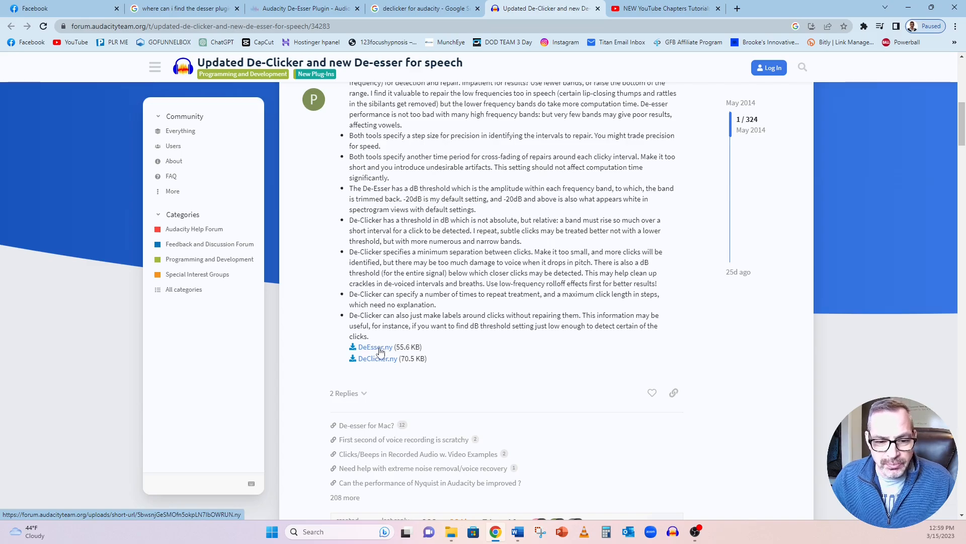
click(375, 346)
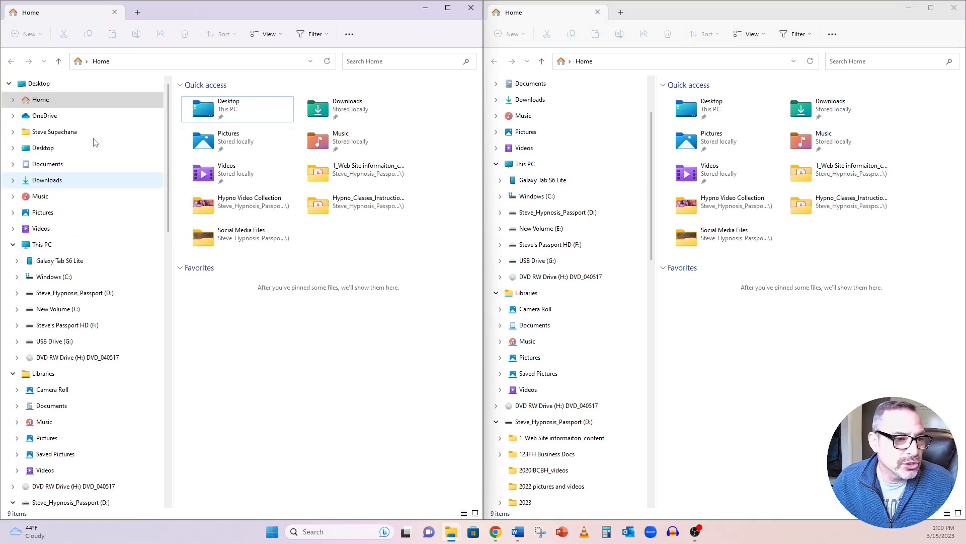
- Show Downloads in one window and C:\Program Files\Audacity\Plug-Ins in the other
click(47, 179)
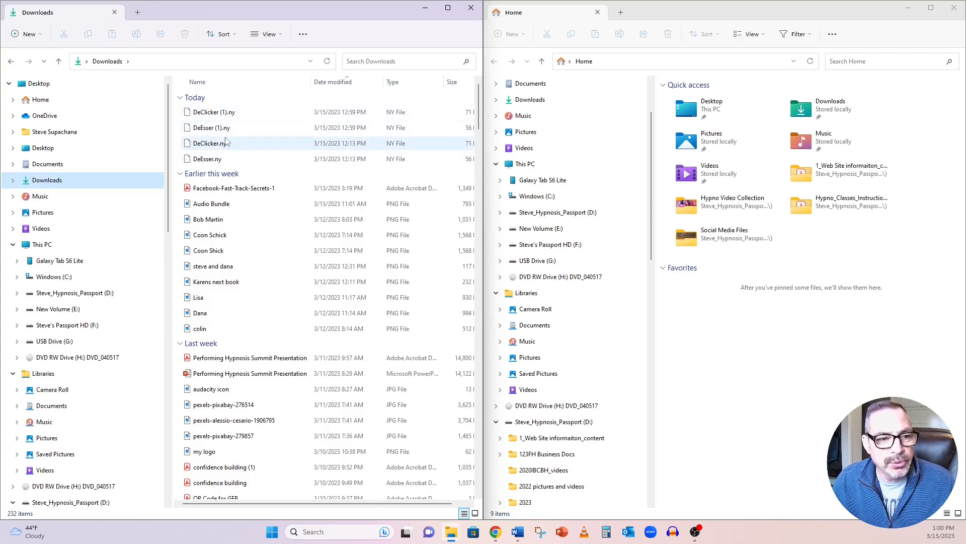
click(212, 127)
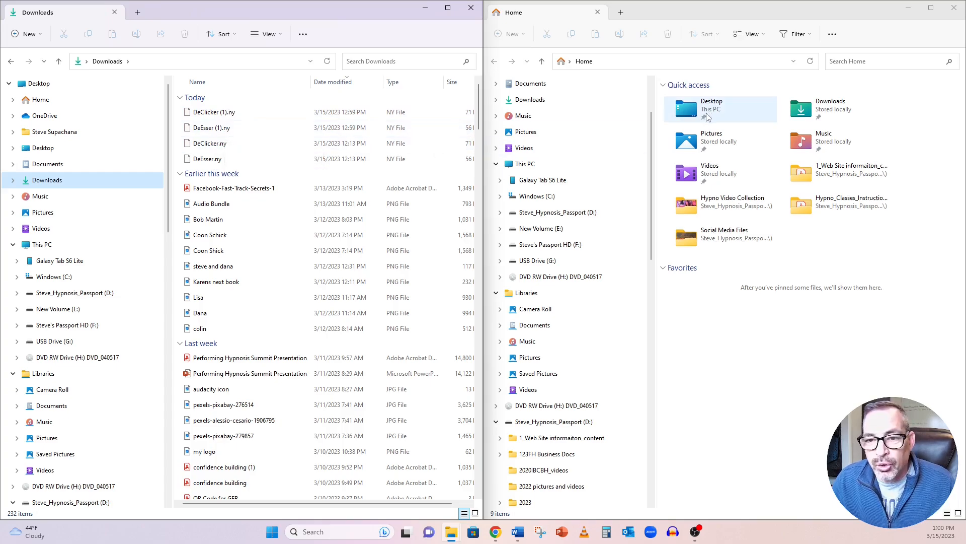
mouse_move(662, 163)
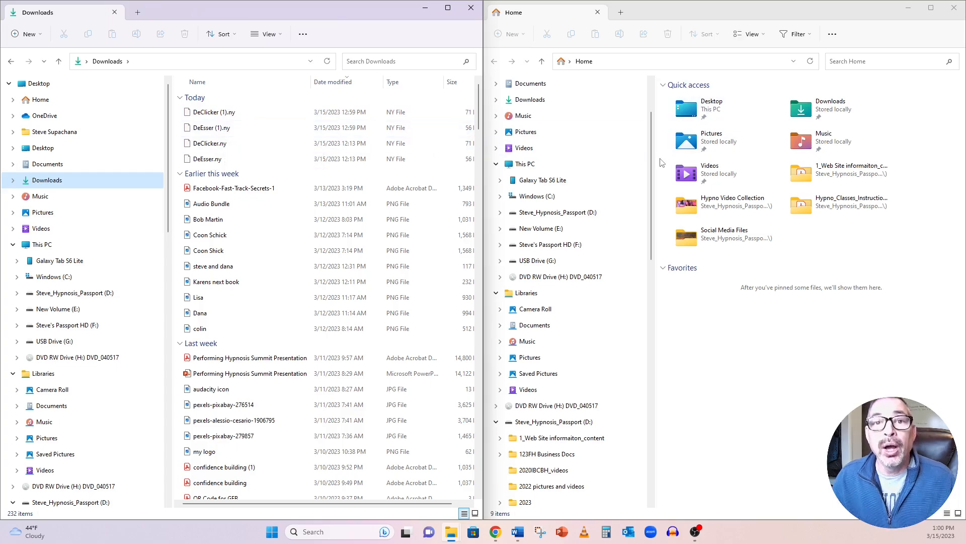
click(535, 196)
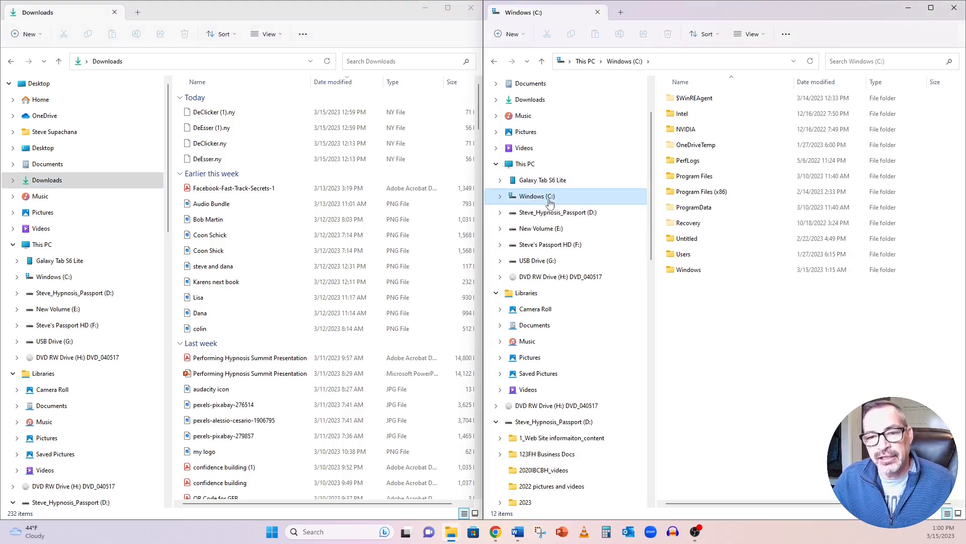
click(693, 175)
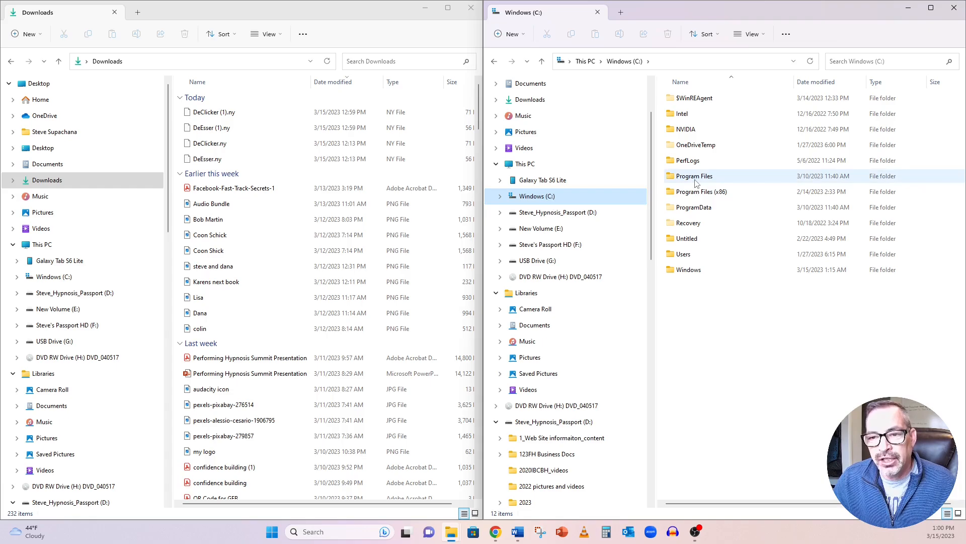
double_click(694, 175)
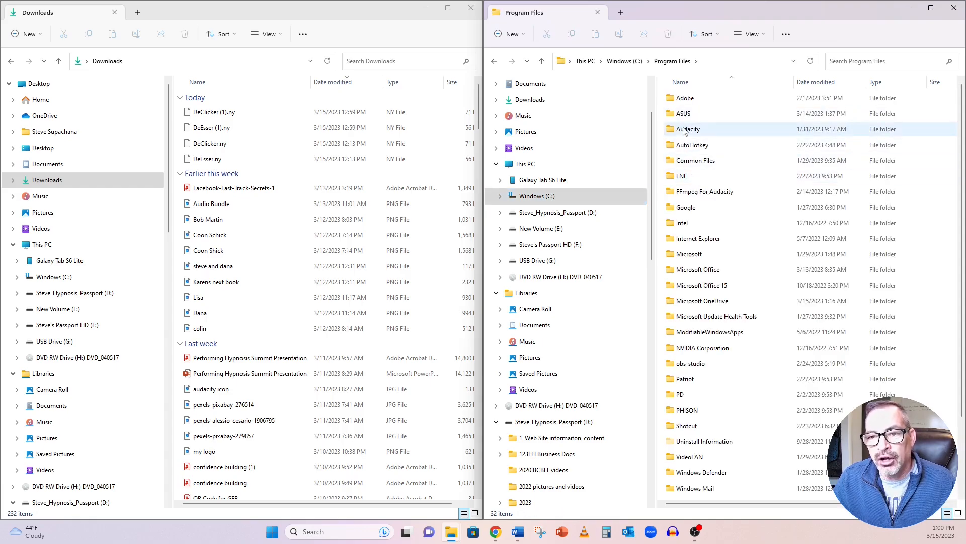
double_click(687, 129)
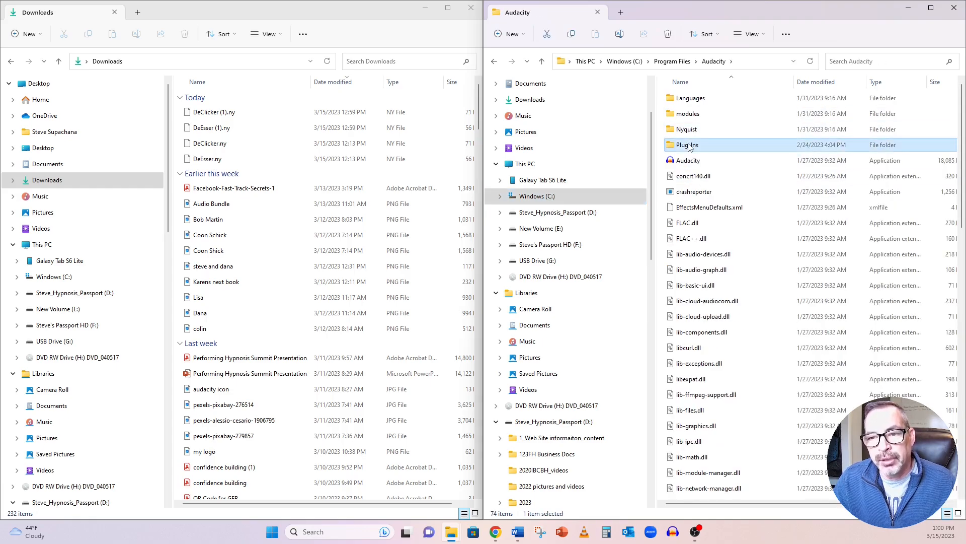
double_click(688, 144)
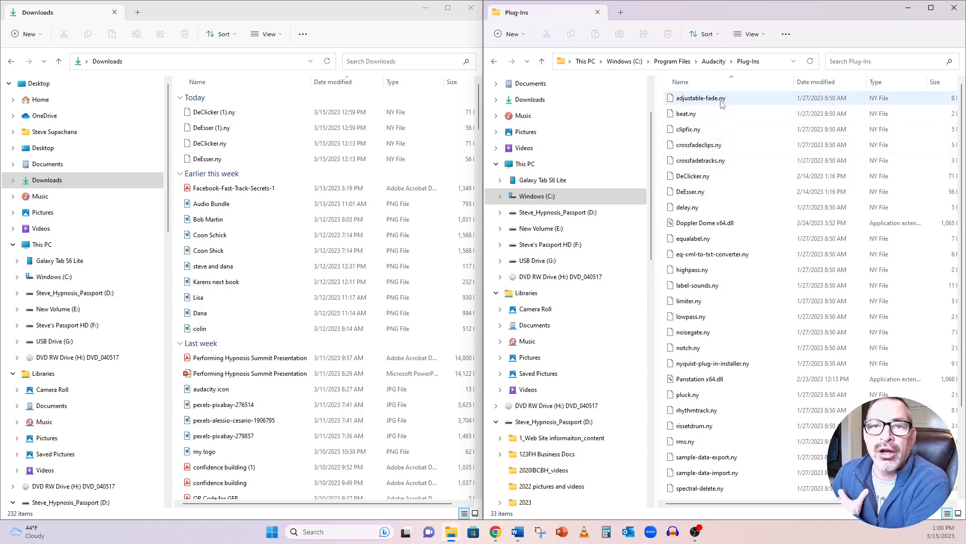
mouse_move(700, 97)
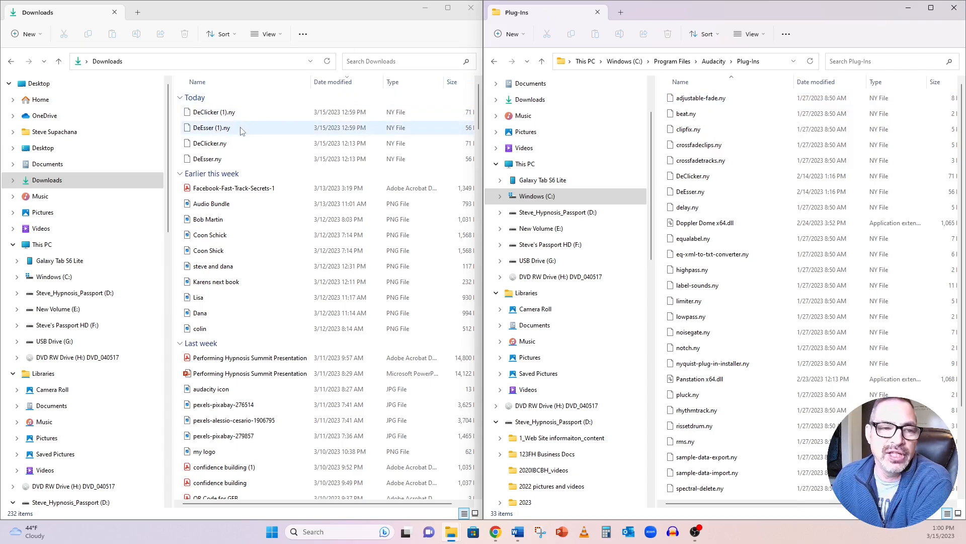
- Copy DeClicker.ny and DeEsser.ny from Downloads into the Plug-Ins folder
click(214, 111)
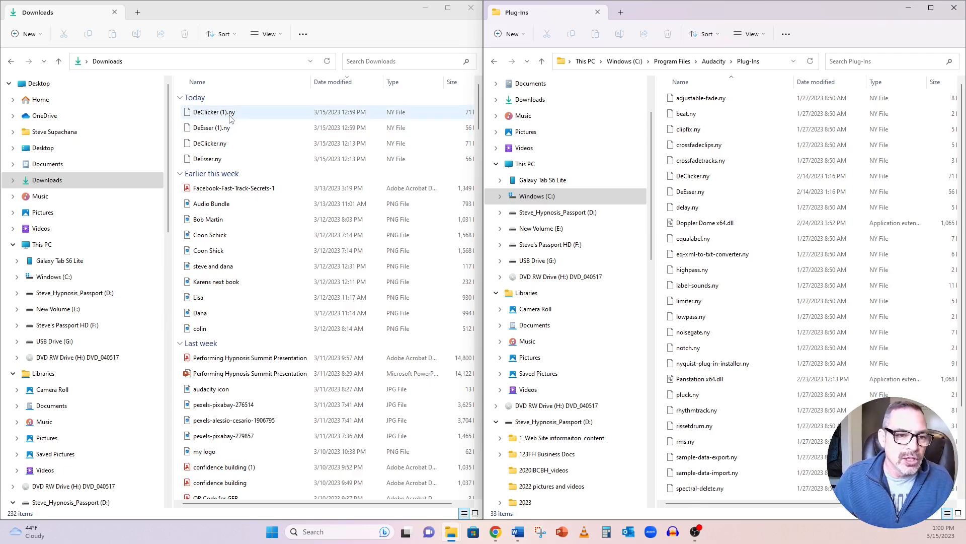
click(209, 142)
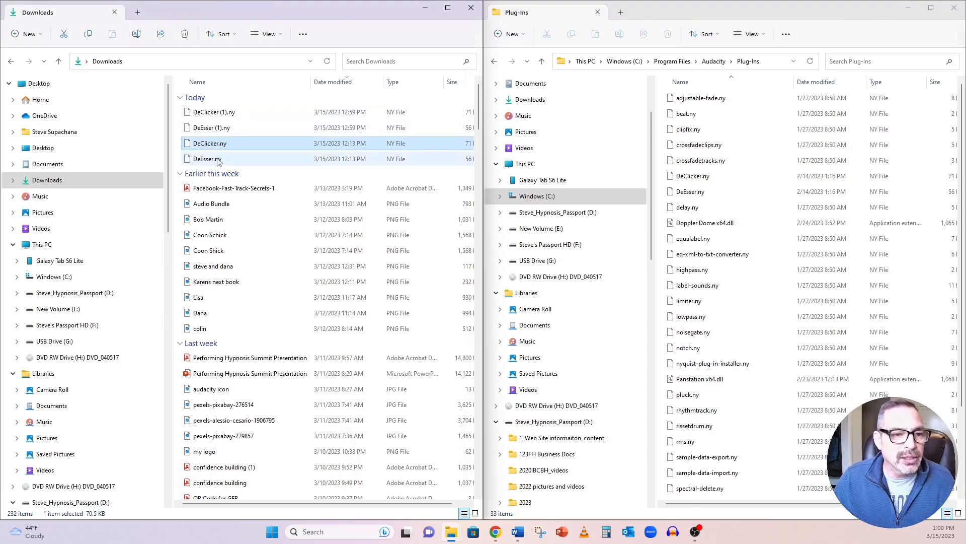
click(206, 158)
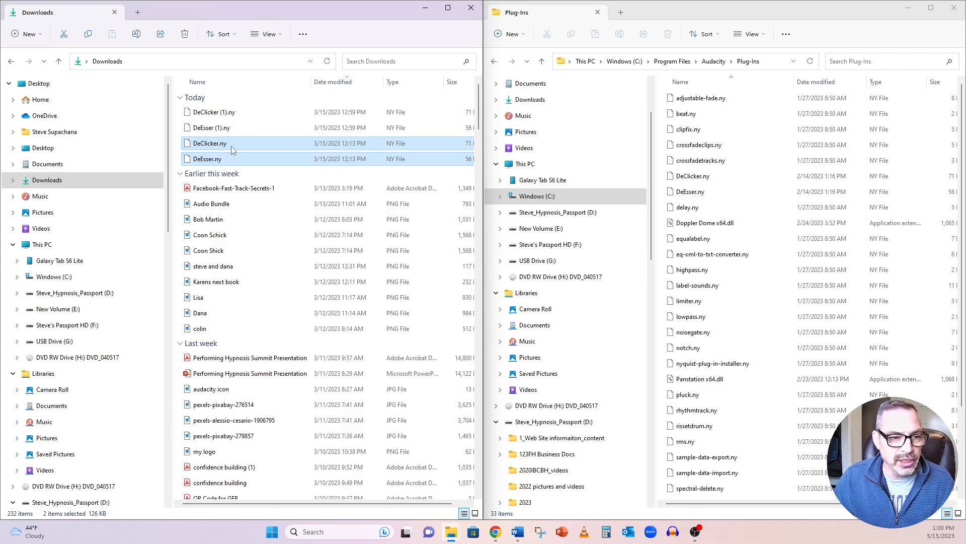
drag(208, 143, 757, 168)
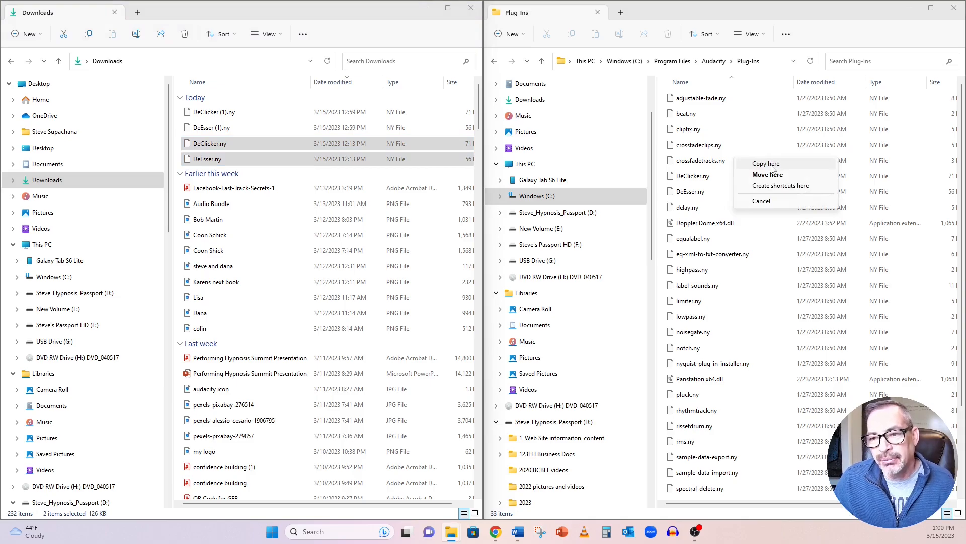
click(765, 163)
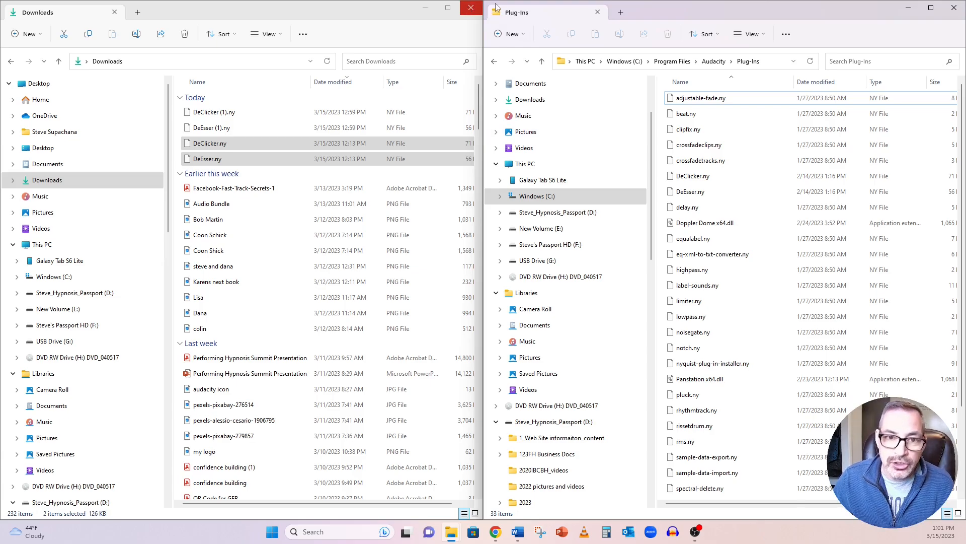
- Record about fifteen seconds of stereo voice into the empty Audacity project
click(471, 8)
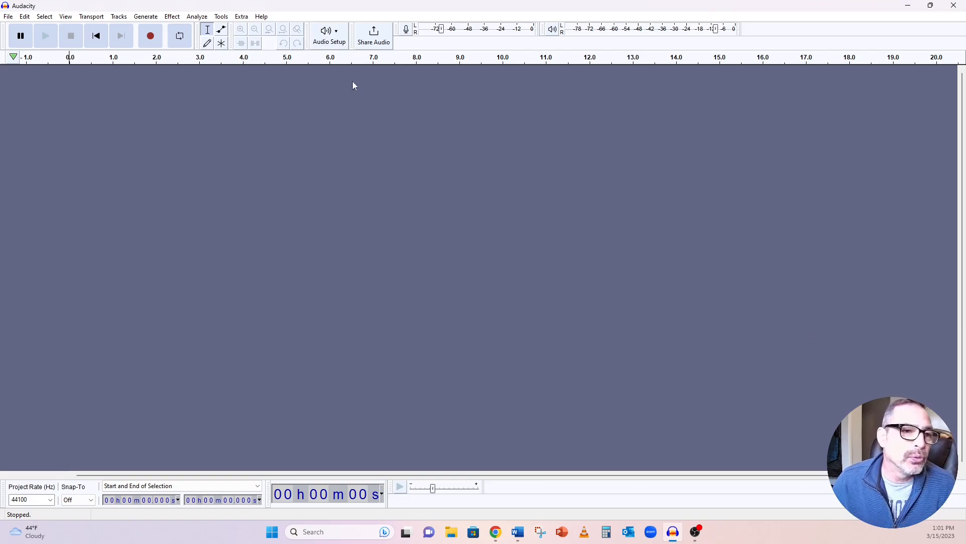
mouse_move(327, 136)
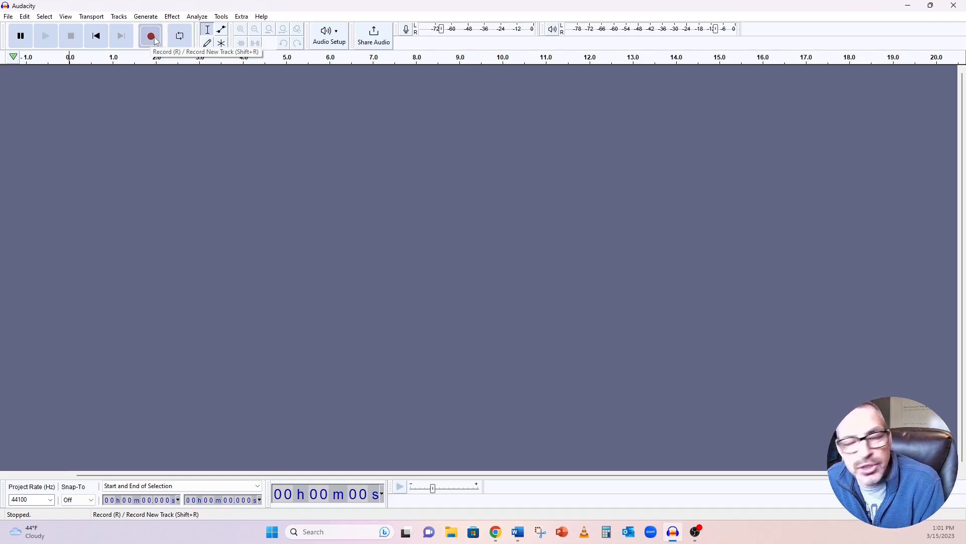
click(150, 35)
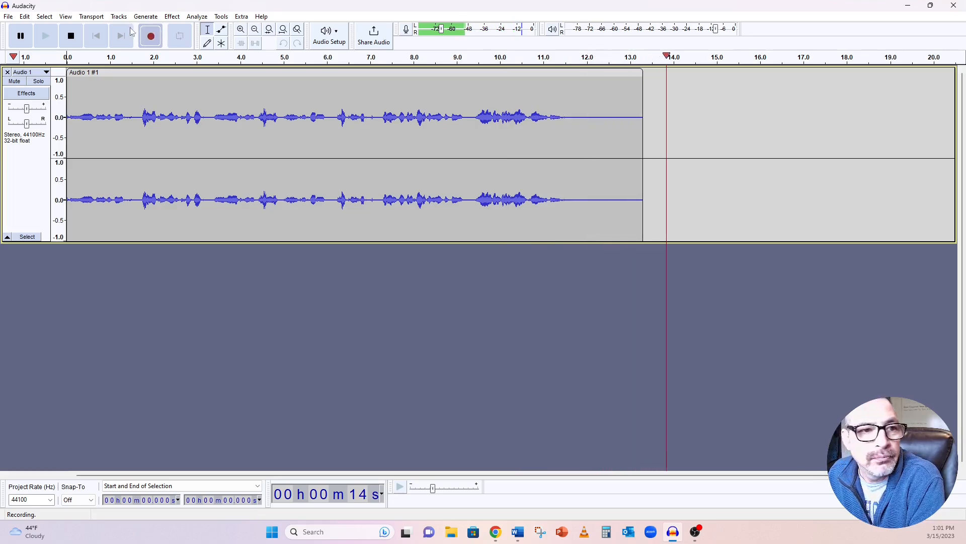
click(71, 36)
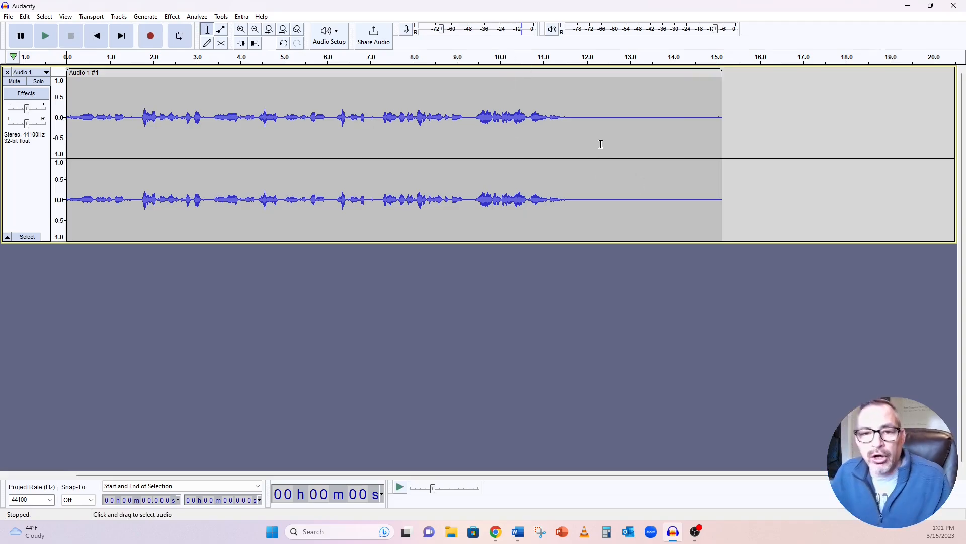
- Mark the trailing silence around 12.6–15.4 s, then play the recording from the start
click(614, 117)
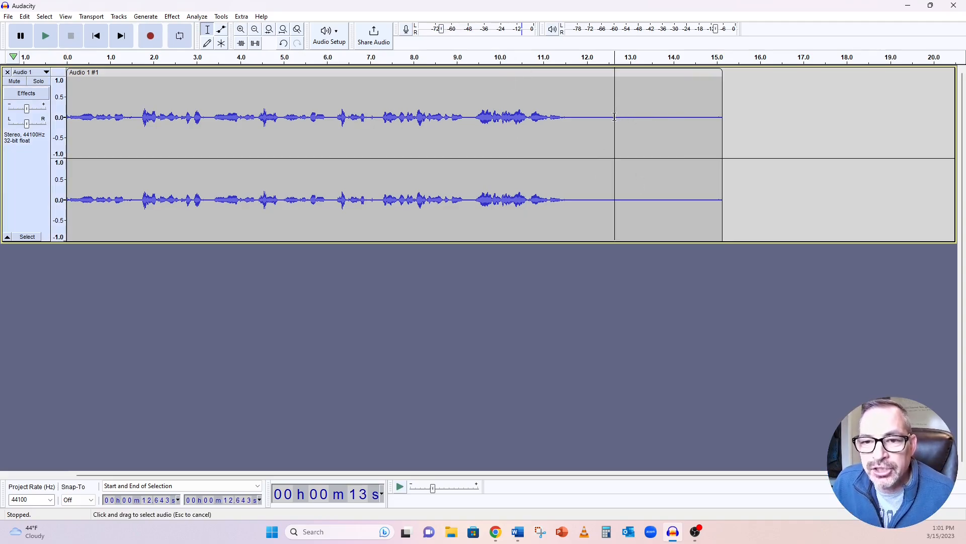
drag(614, 117, 722, 117)
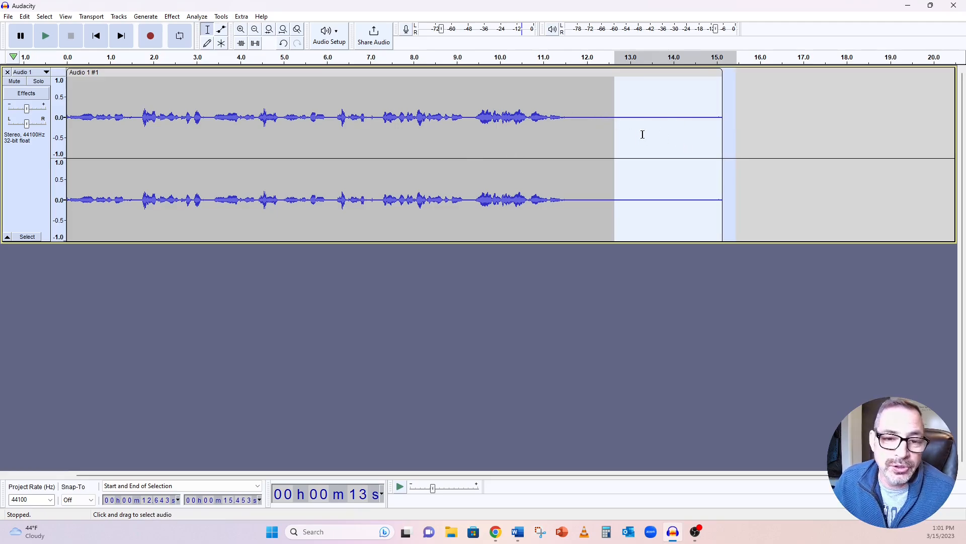
mouse_move(604, 118)
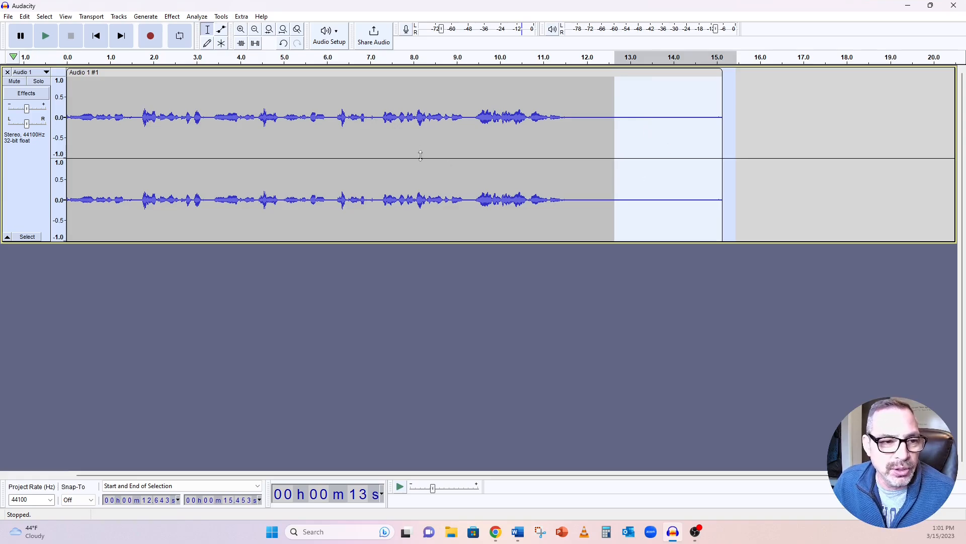
click(67, 117)
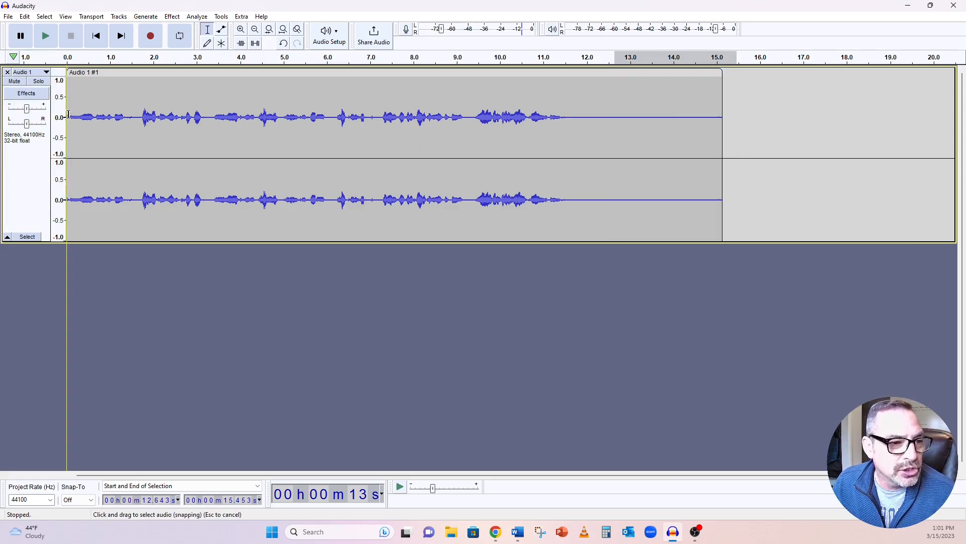
click(45, 36)
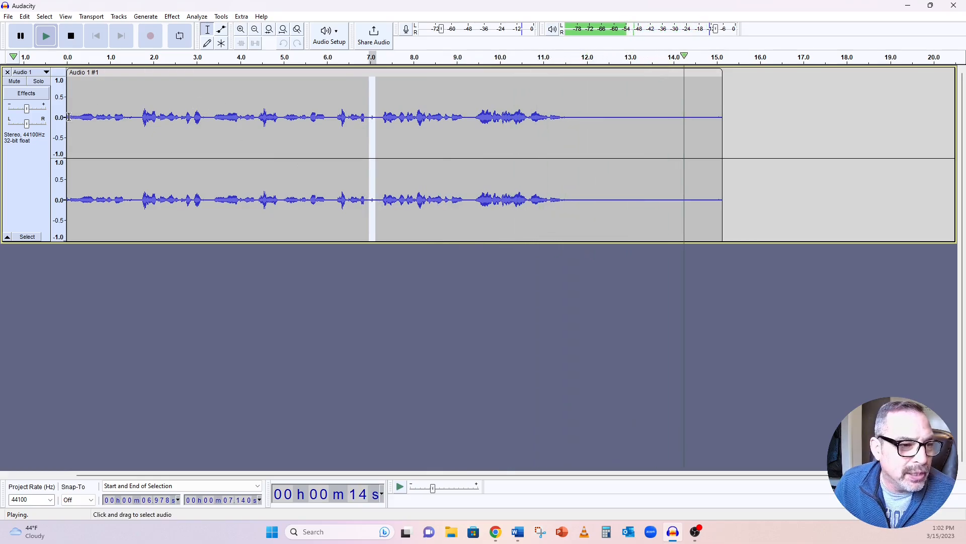
click(96, 35)
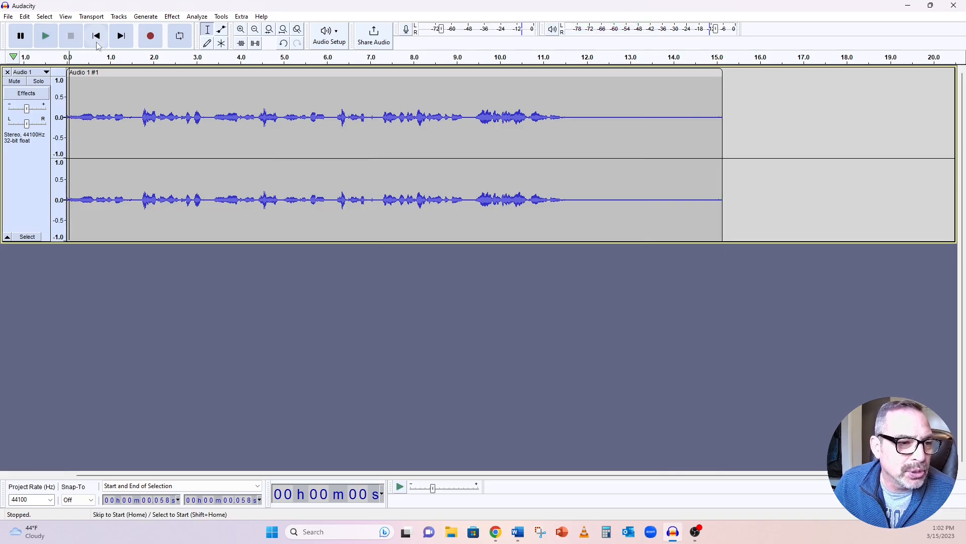
- Replay until the click is heard and zoom in around the 7-second mark
click(45, 35)
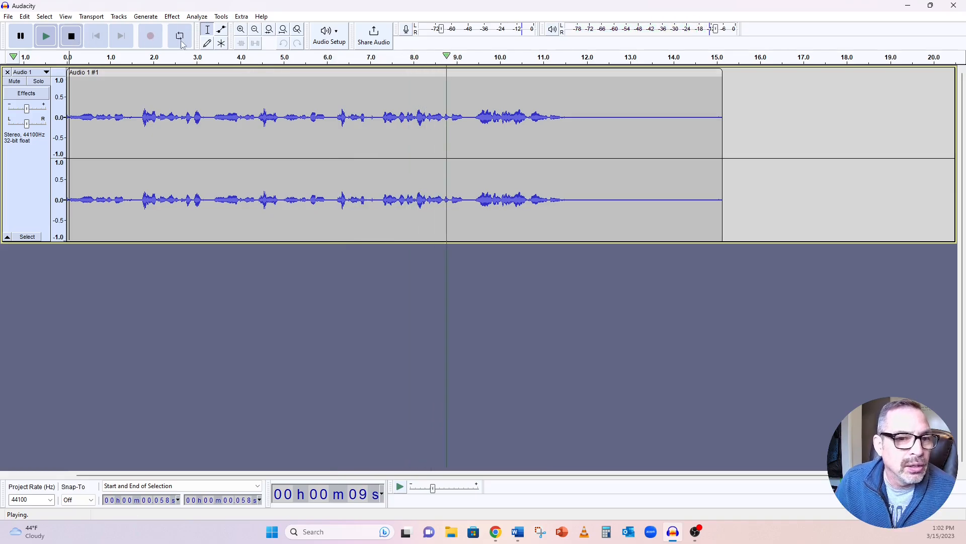
click(70, 36)
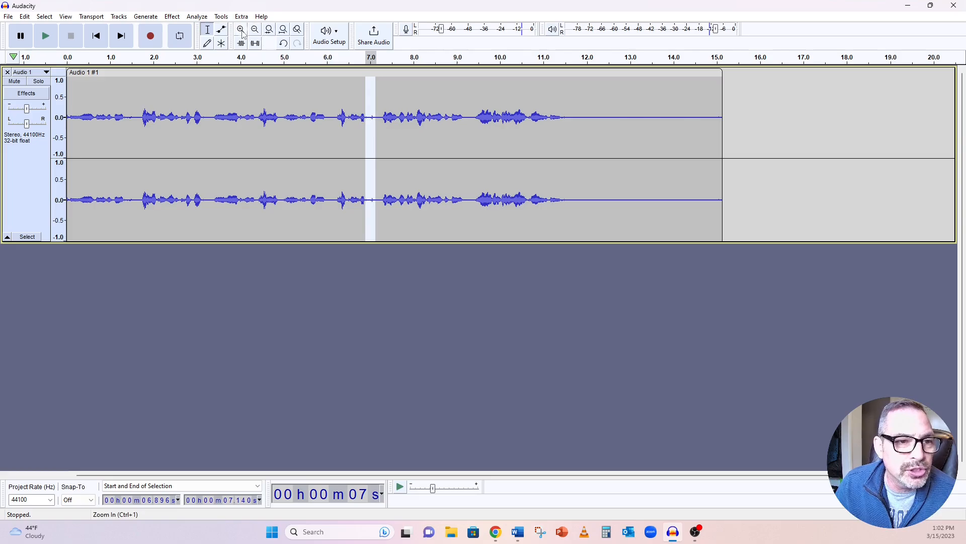
click(241, 29)
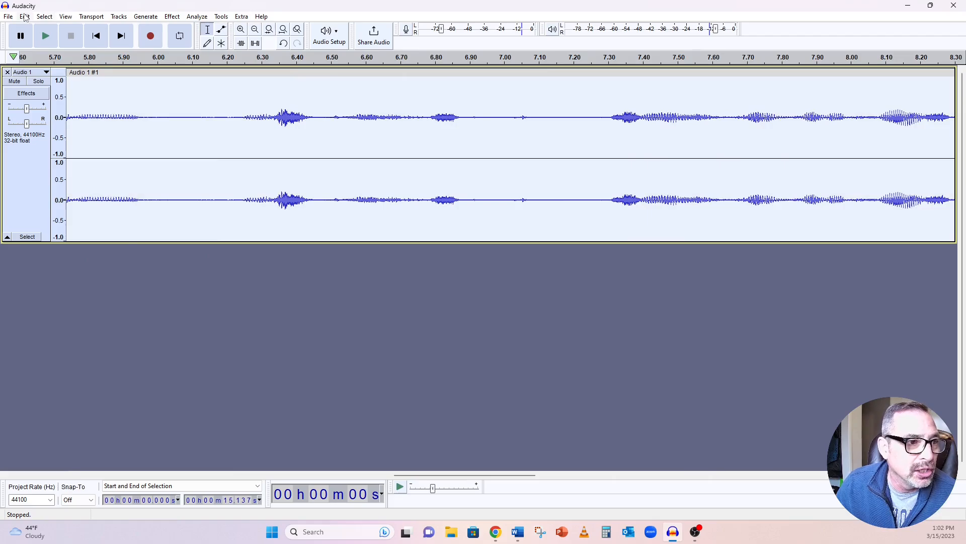
- Duplicate the voice track and mute the lower copy
click(25, 17)
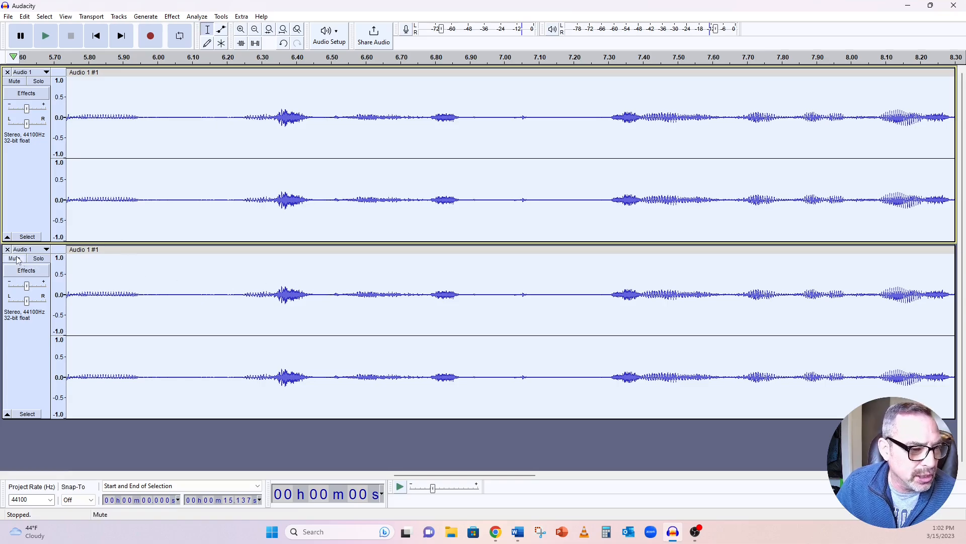
click(13, 258)
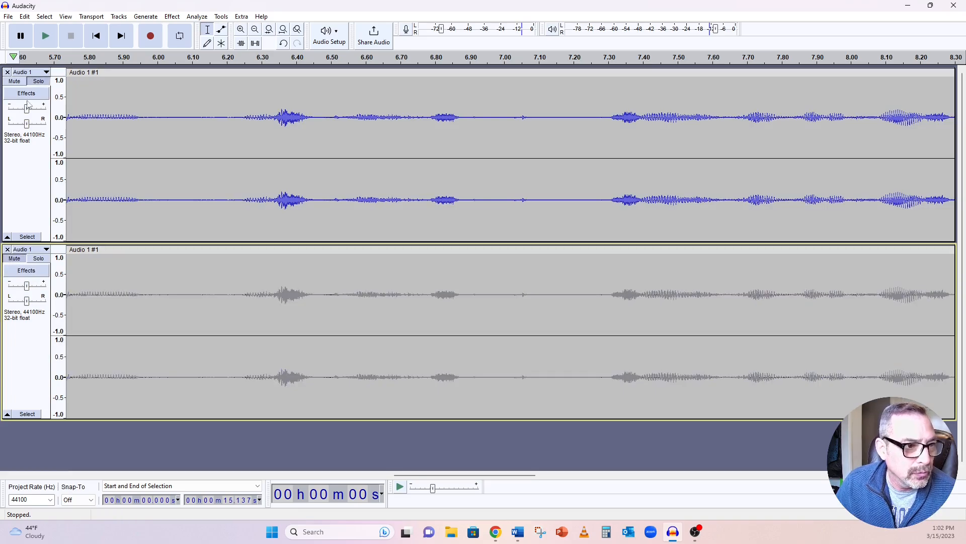
mouse_move(177, 100)
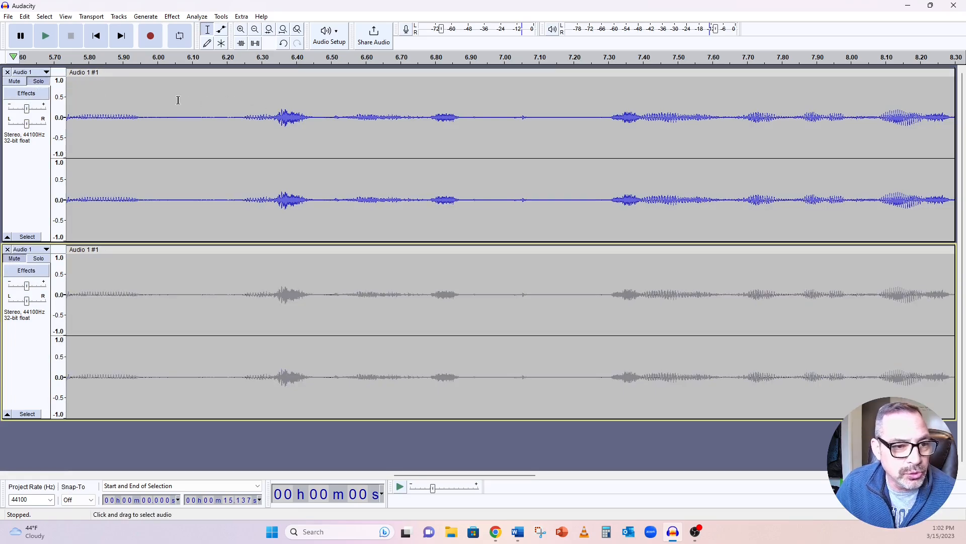
mouse_move(282, 300)
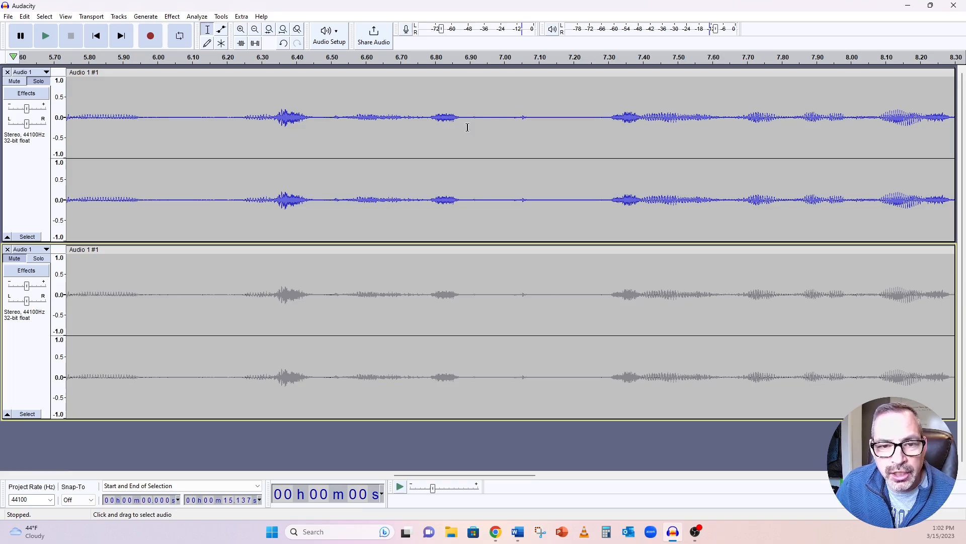
mouse_move(561, 205)
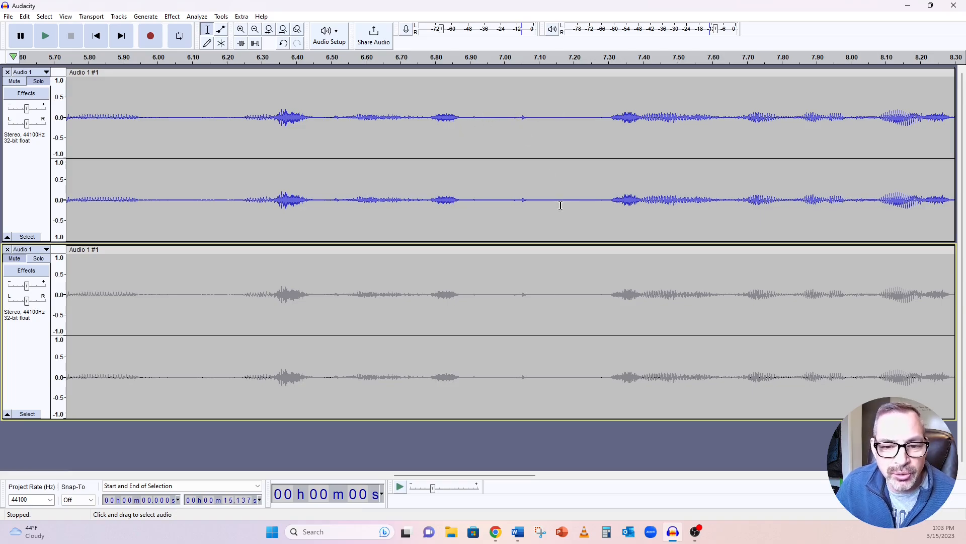
mouse_move(531, 185)
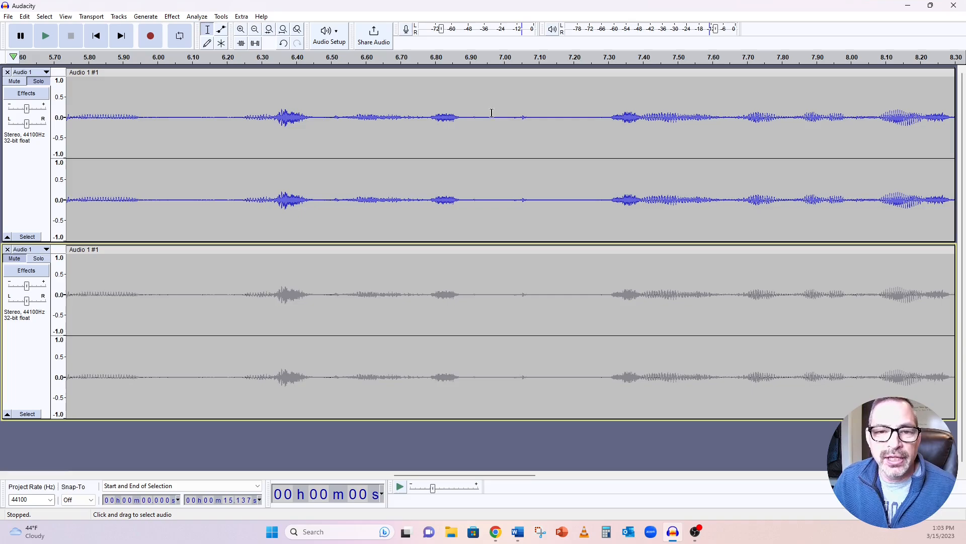
click(490, 116)
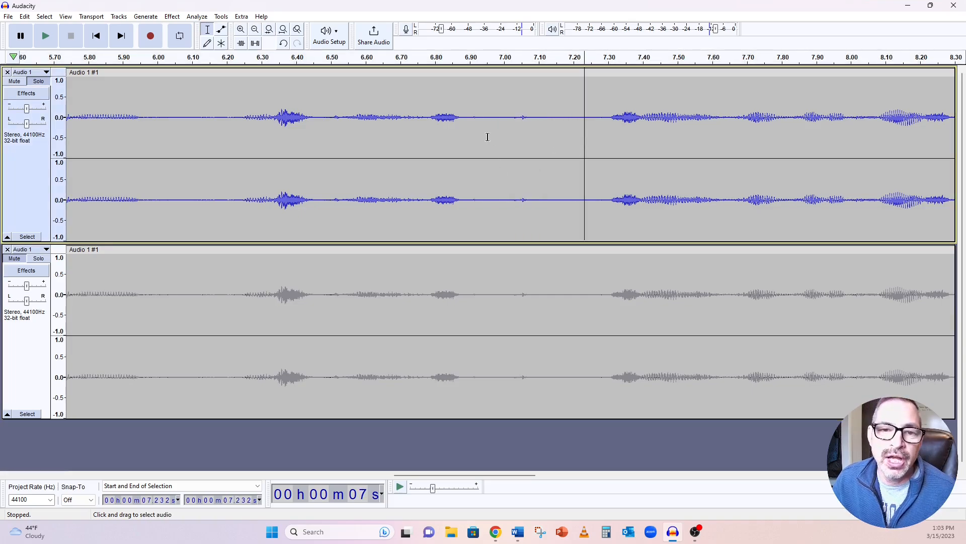
click(481, 139)
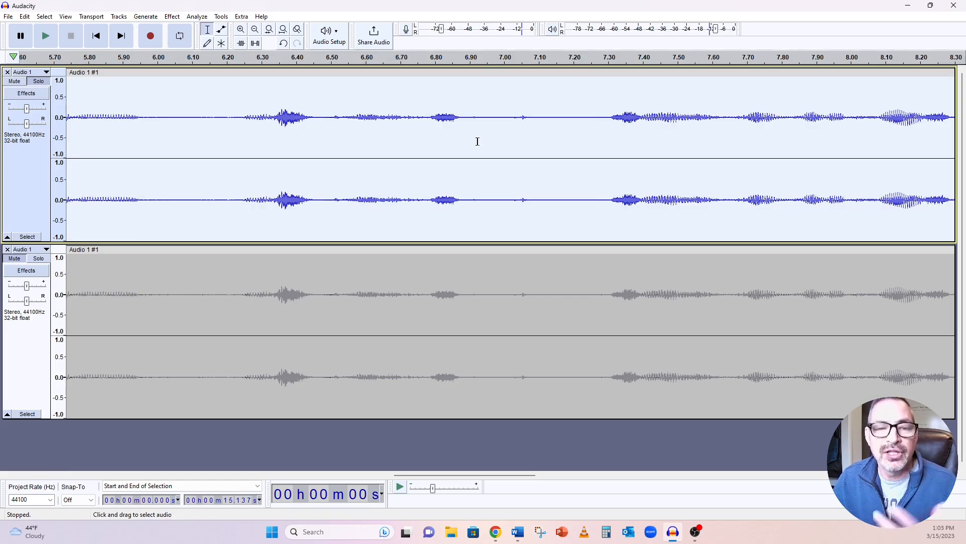
click(399, 116)
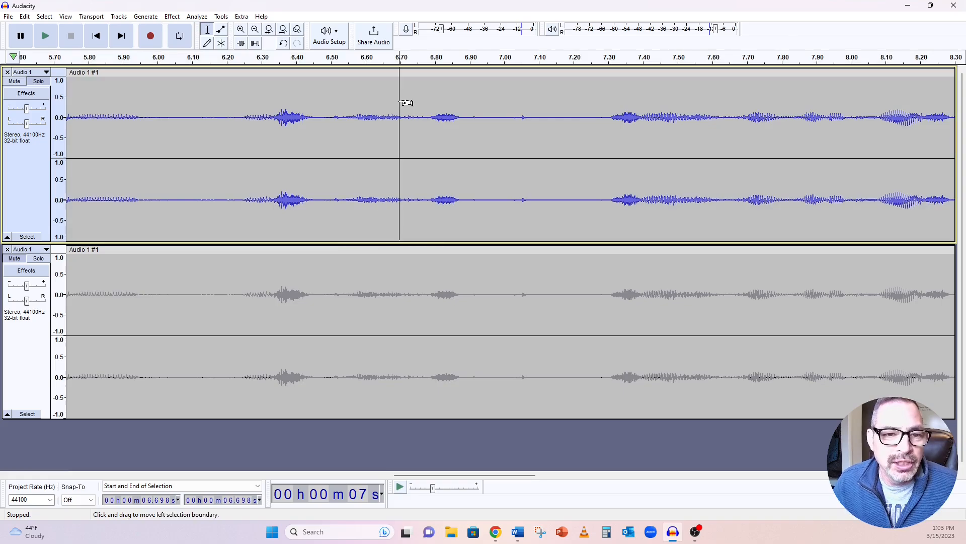
mouse_move(26, 179)
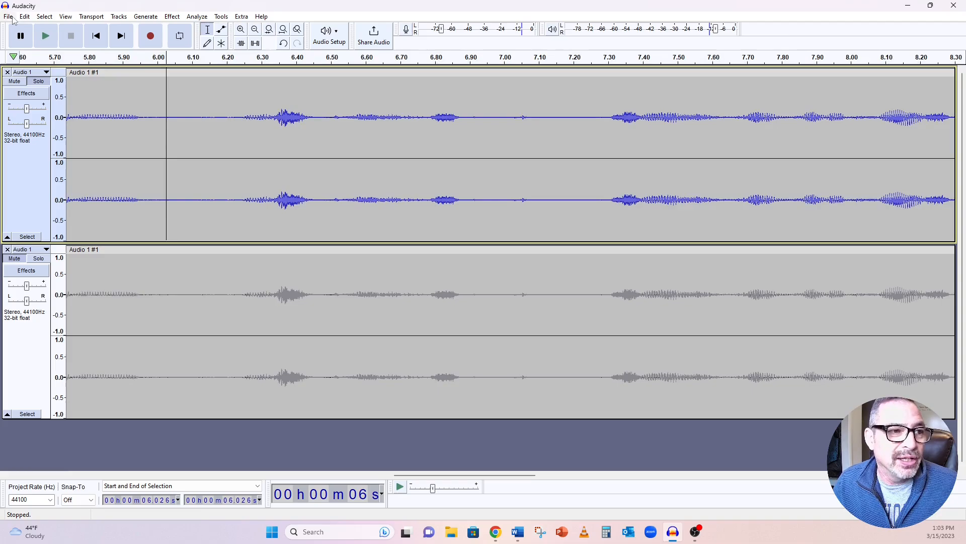
click(43, 16)
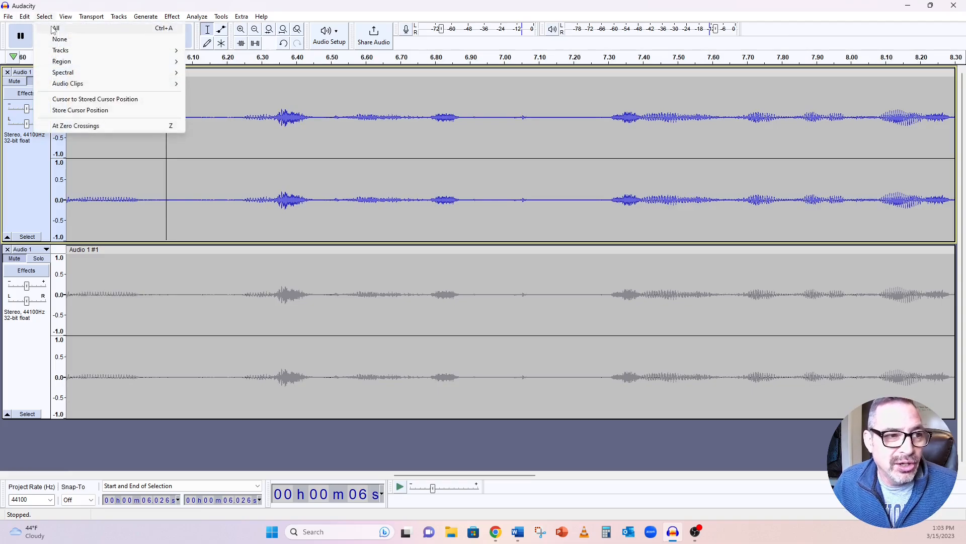
click(56, 28)
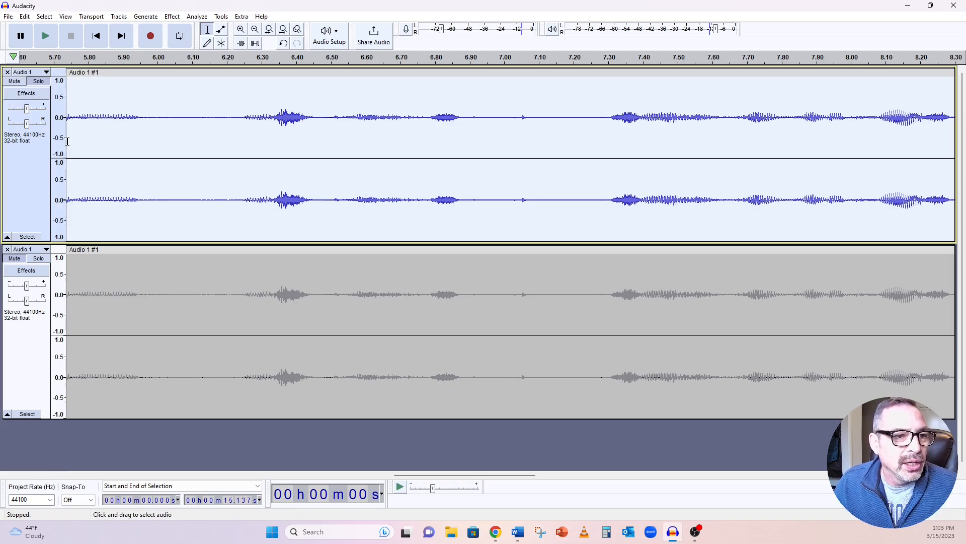
mouse_move(707, 139)
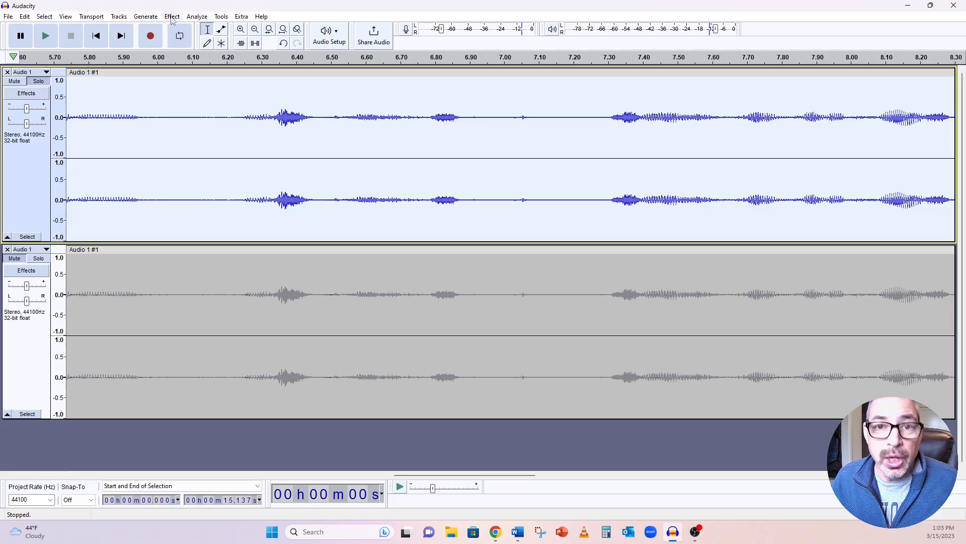
- Apply the De-Clicker effect with default settings to the top voice track
click(172, 16)
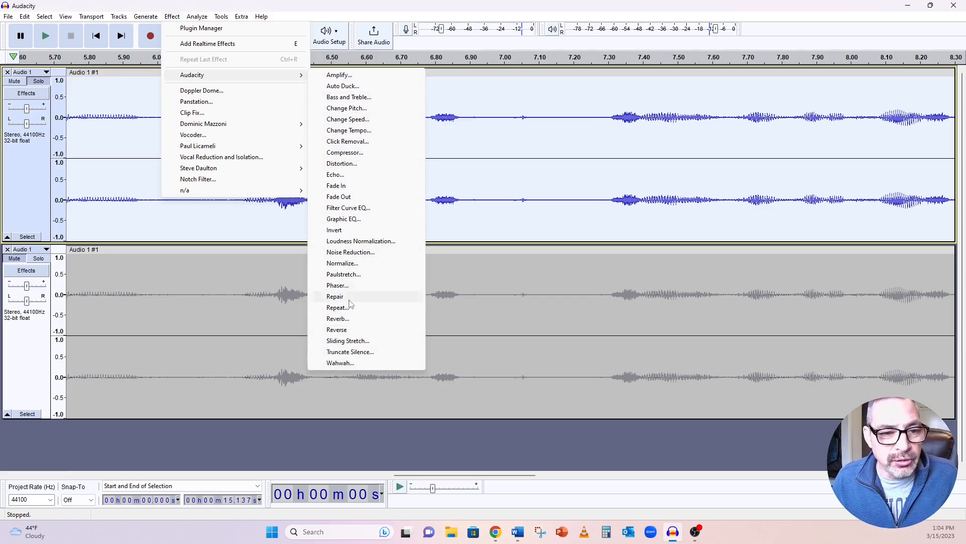
mouse_move(204, 191)
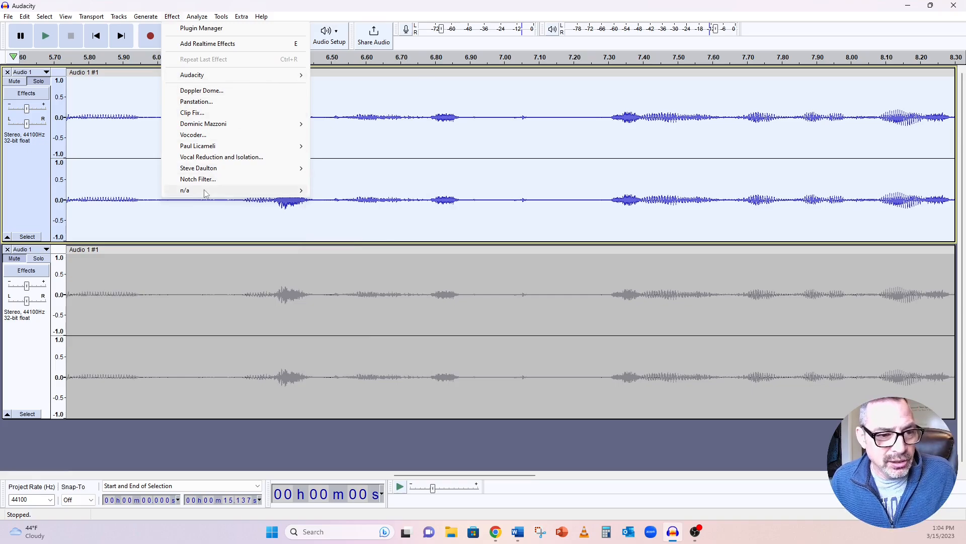
mouse_move(186, 191)
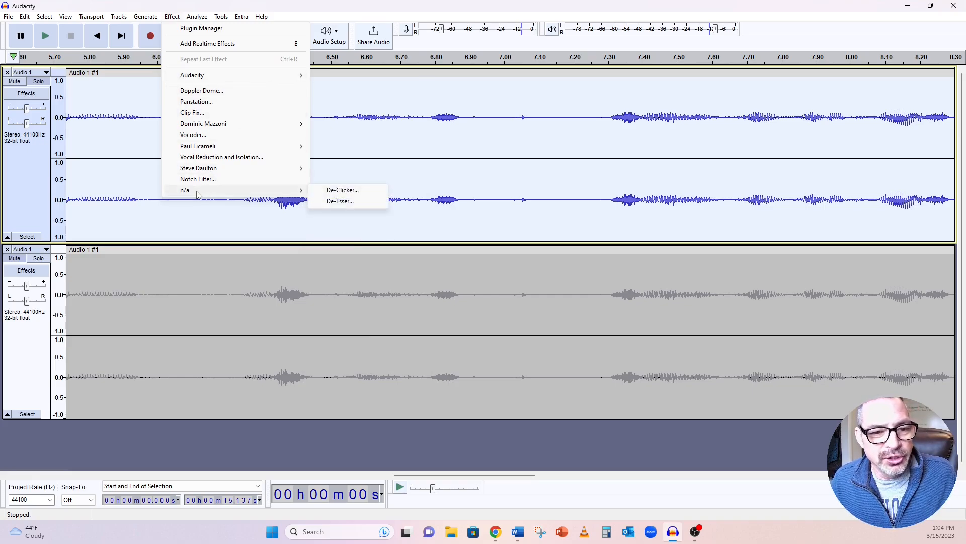
click(342, 190)
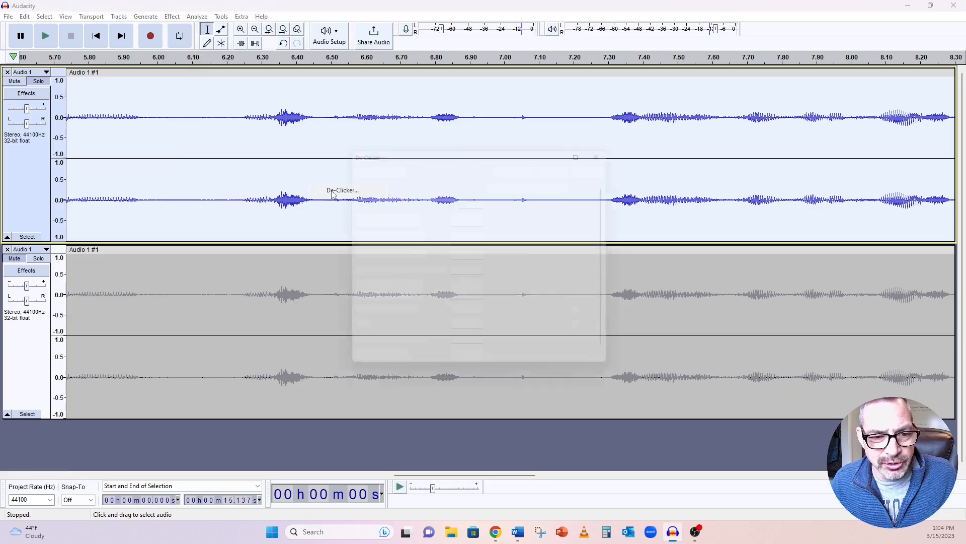
click(342, 190)
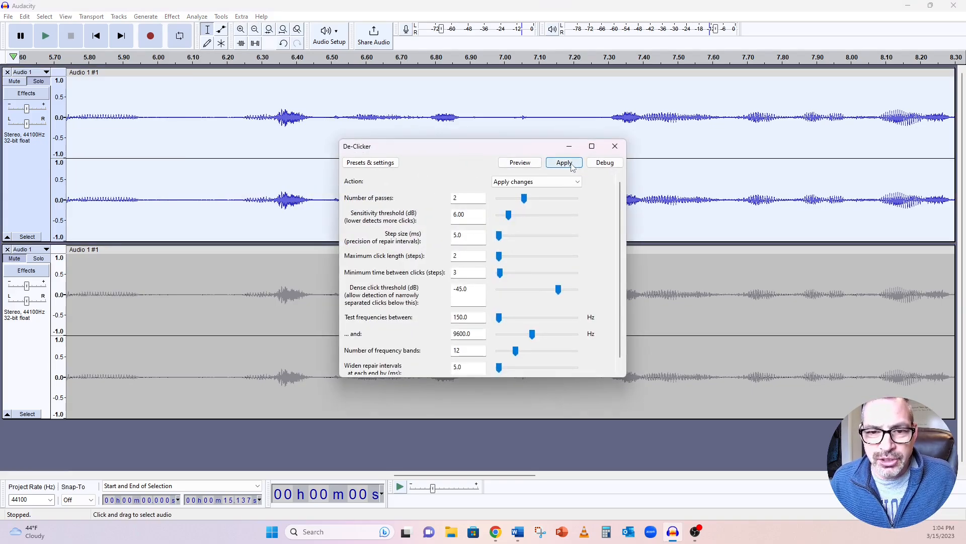
mouse_move(473, 121)
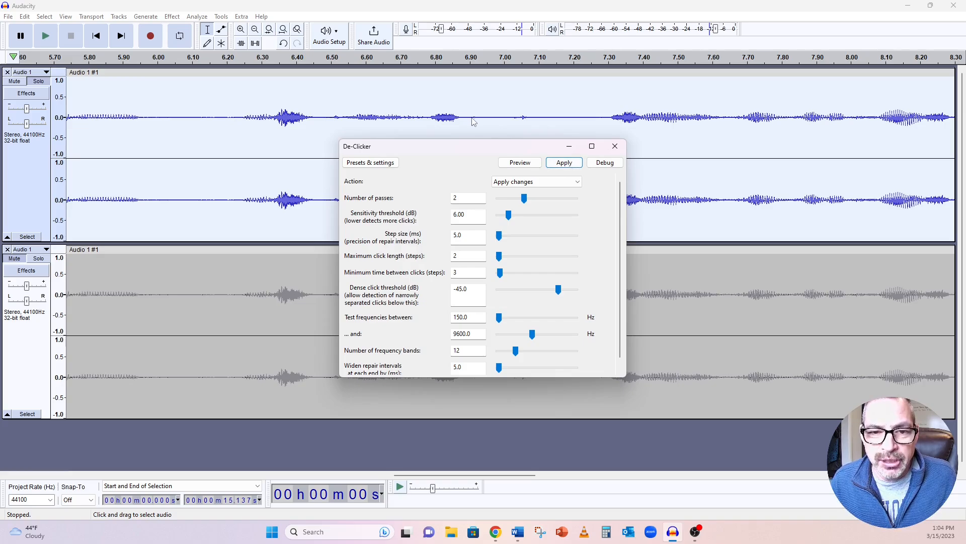
mouse_move(512, 122)
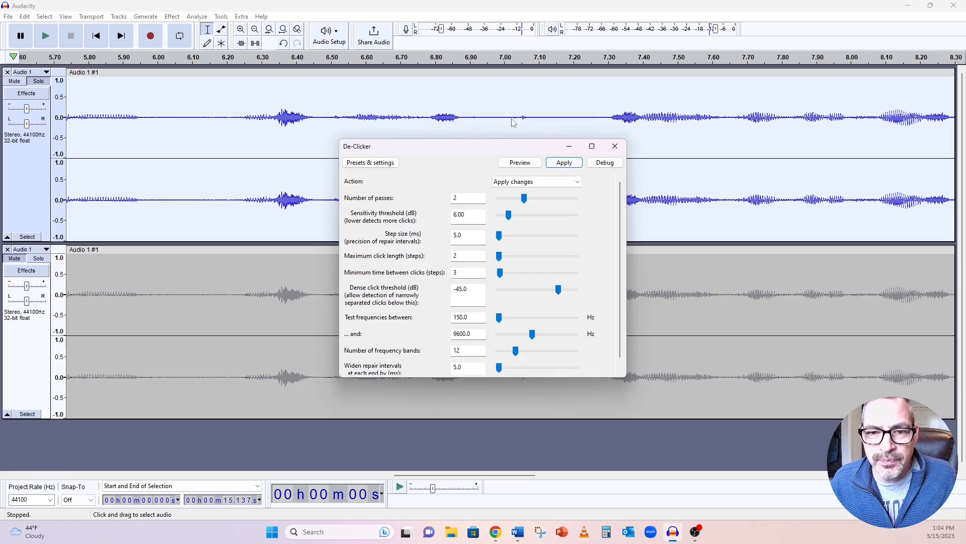
click(563, 163)
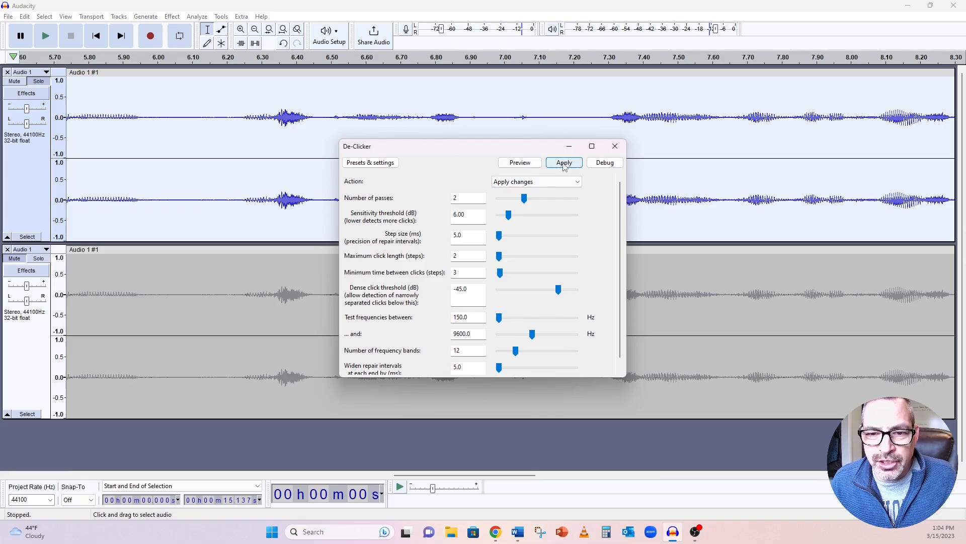
click(563, 162)
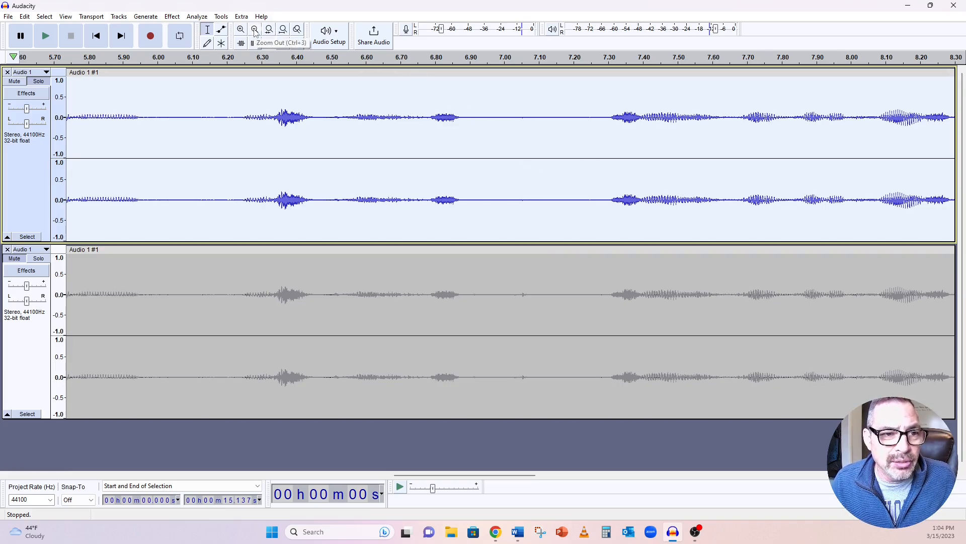
click(254, 29)
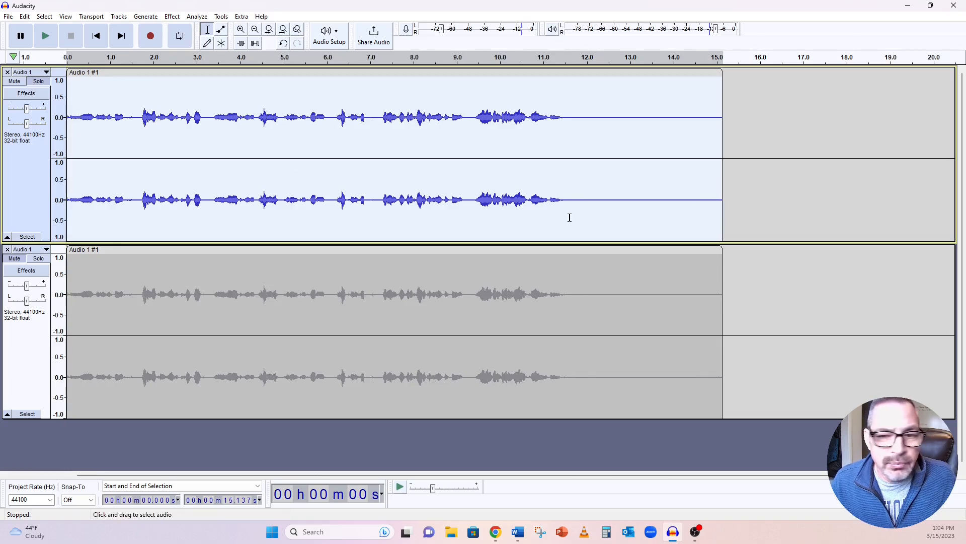
click(45, 36)
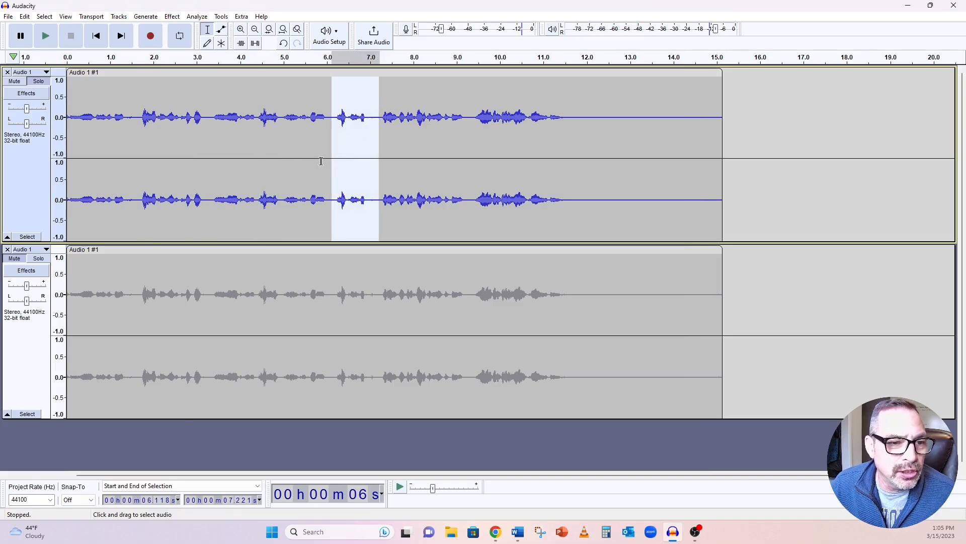
click(241, 29)
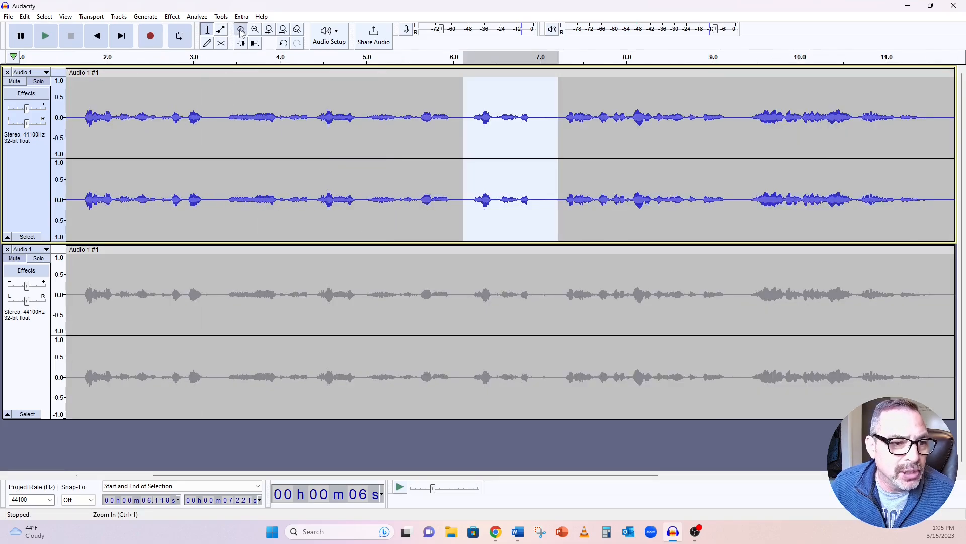
click(241, 29)
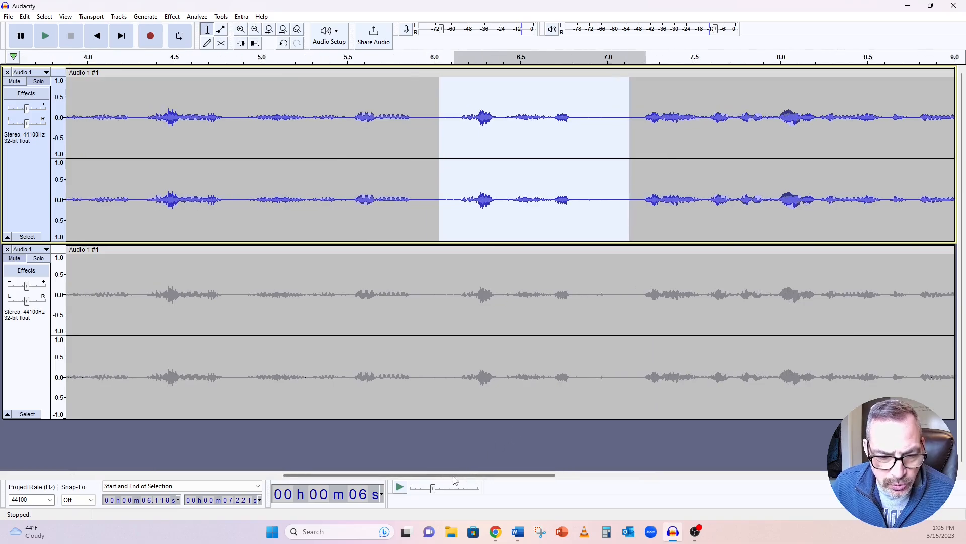
drag(453, 474, 290, 474)
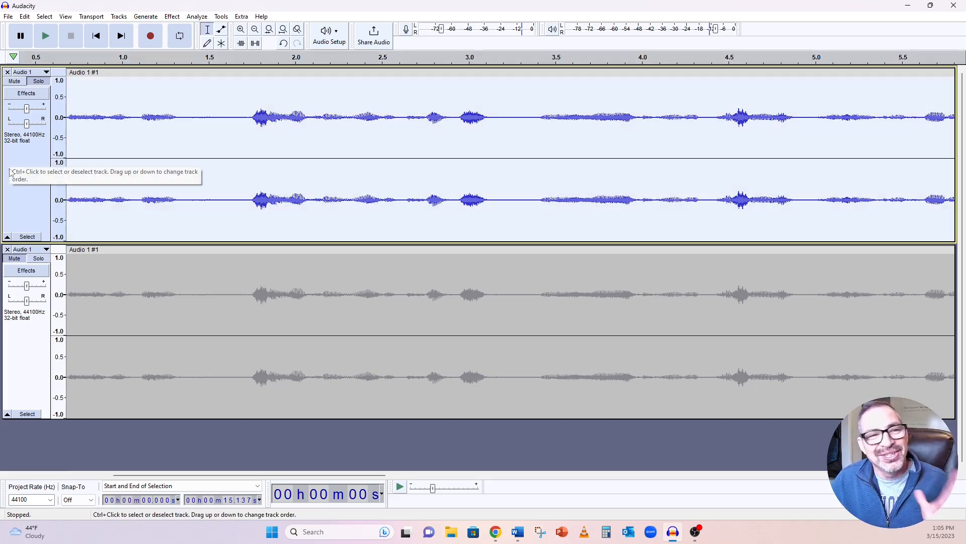
- Apply the De-Esser effect with defaults to the whole top voice track
click(172, 16)
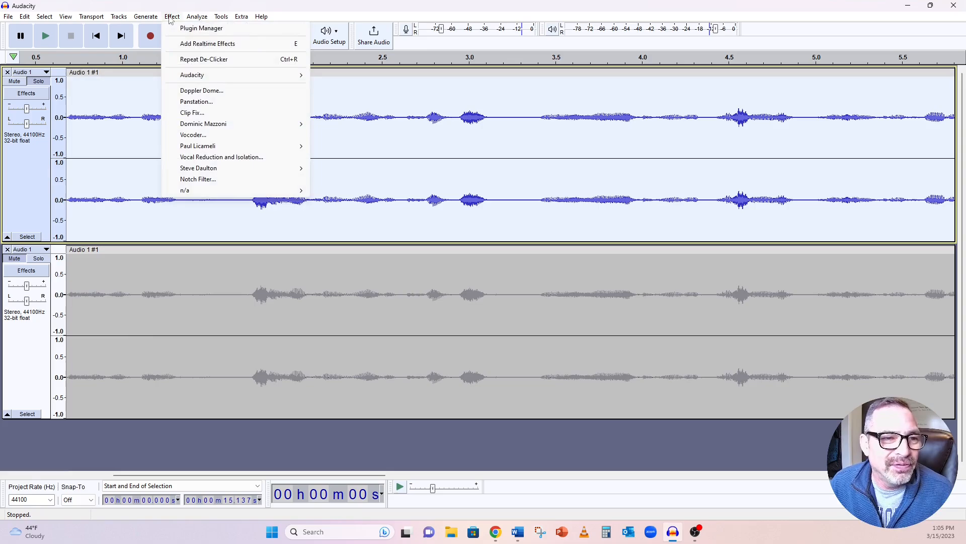
mouse_move(184, 190)
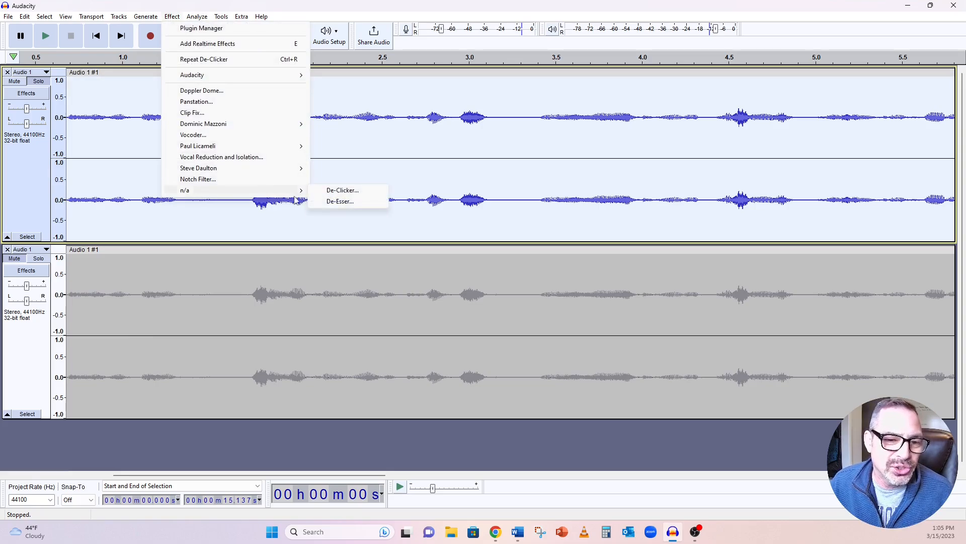
click(339, 202)
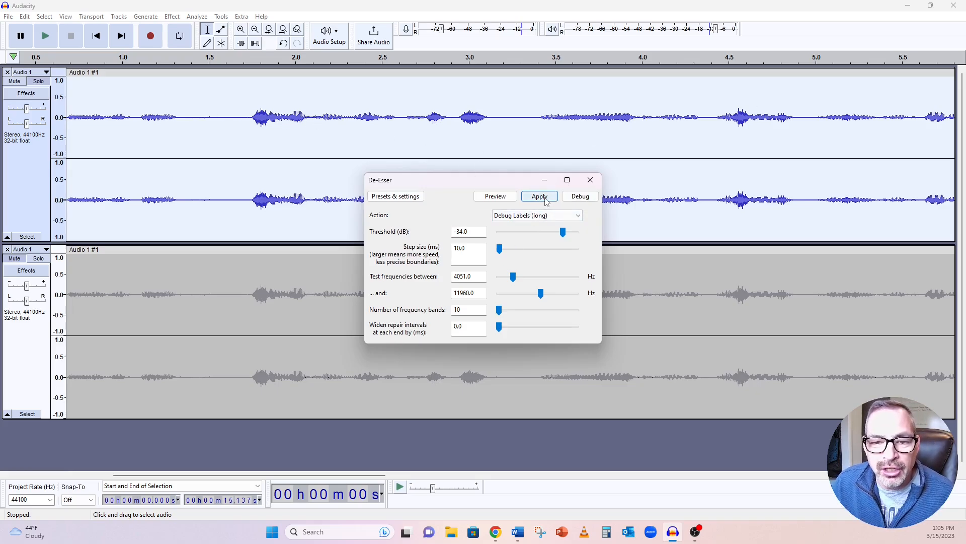
click(538, 196)
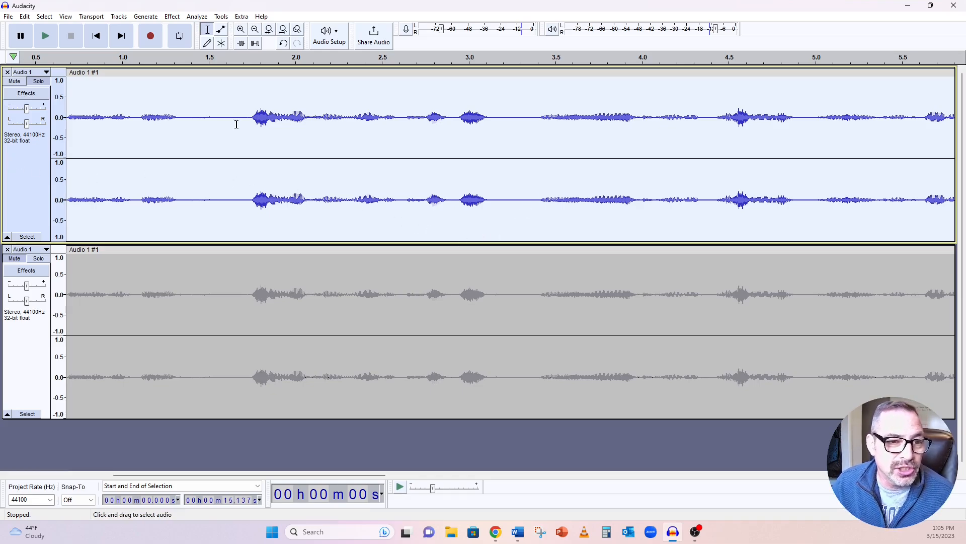
- Select the loud burst around 1.7–2.3 s and apply the De-Esser again
drag(238, 123, 345, 123)
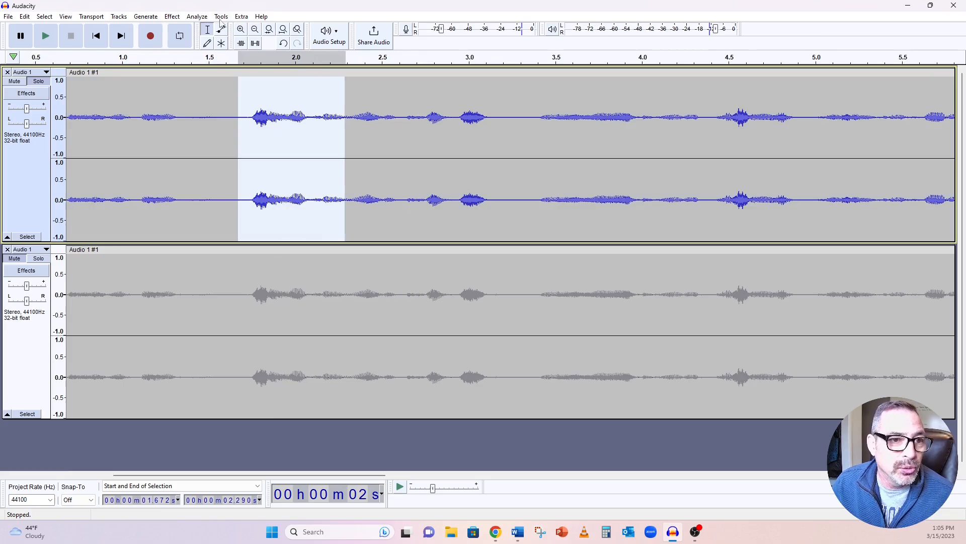
click(172, 16)
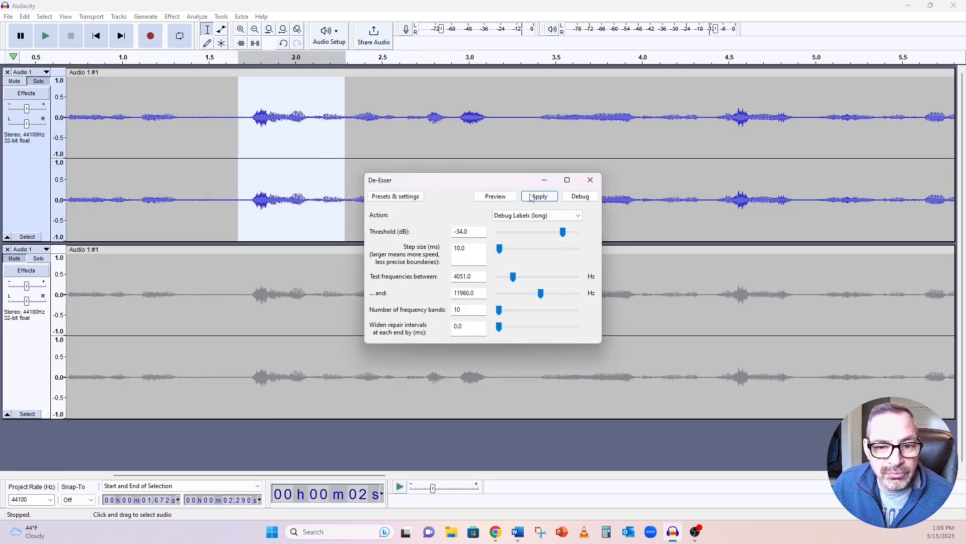
click(538, 196)
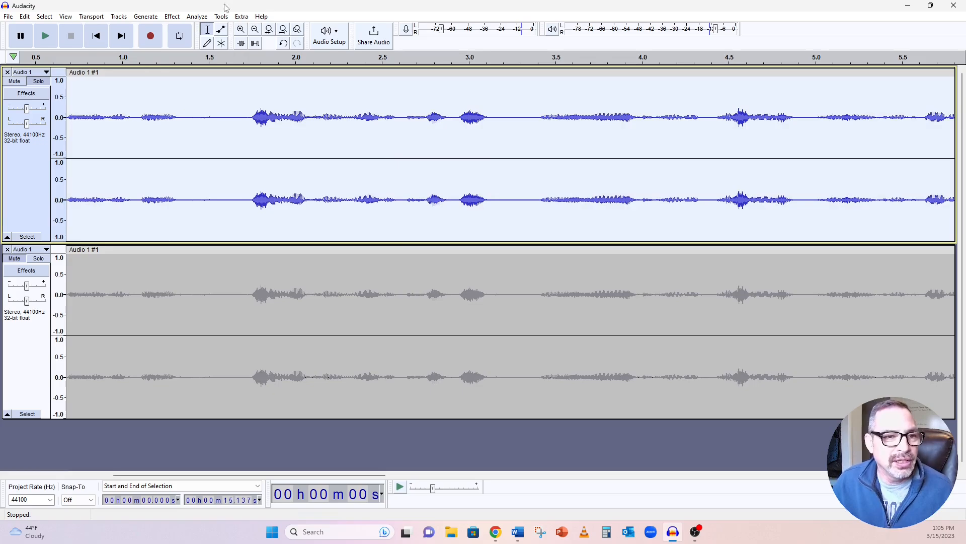
mouse_move(241, 30)
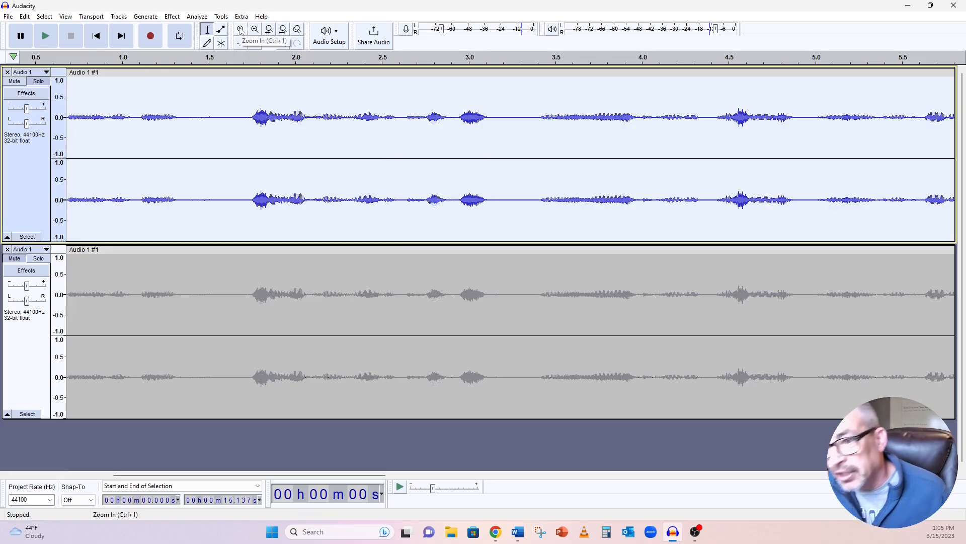